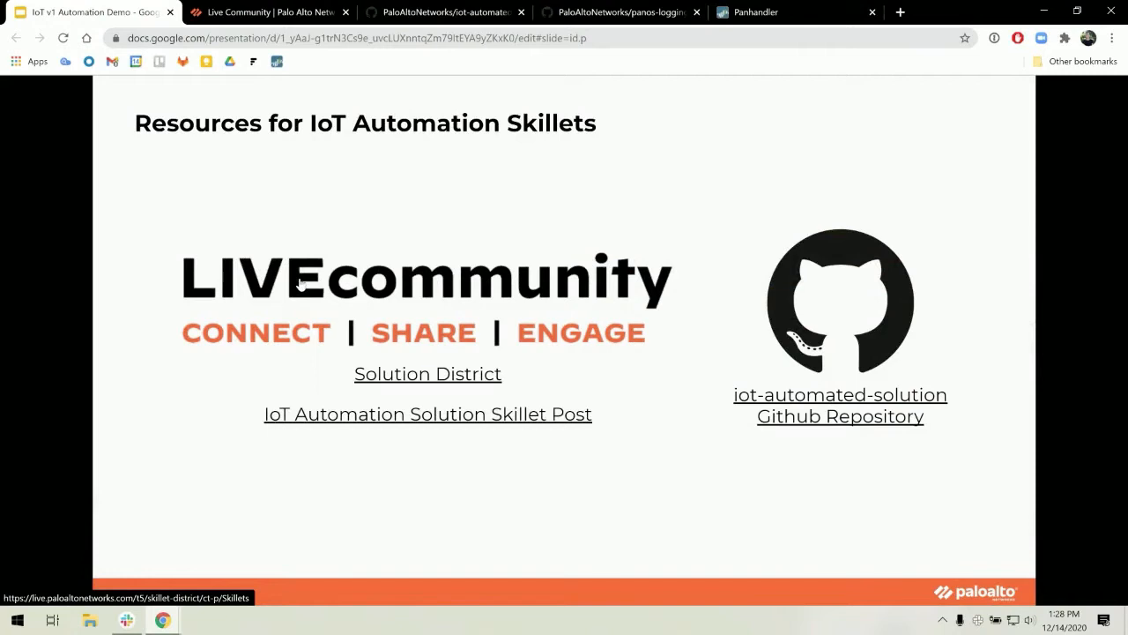
mouse_move(457, 307)
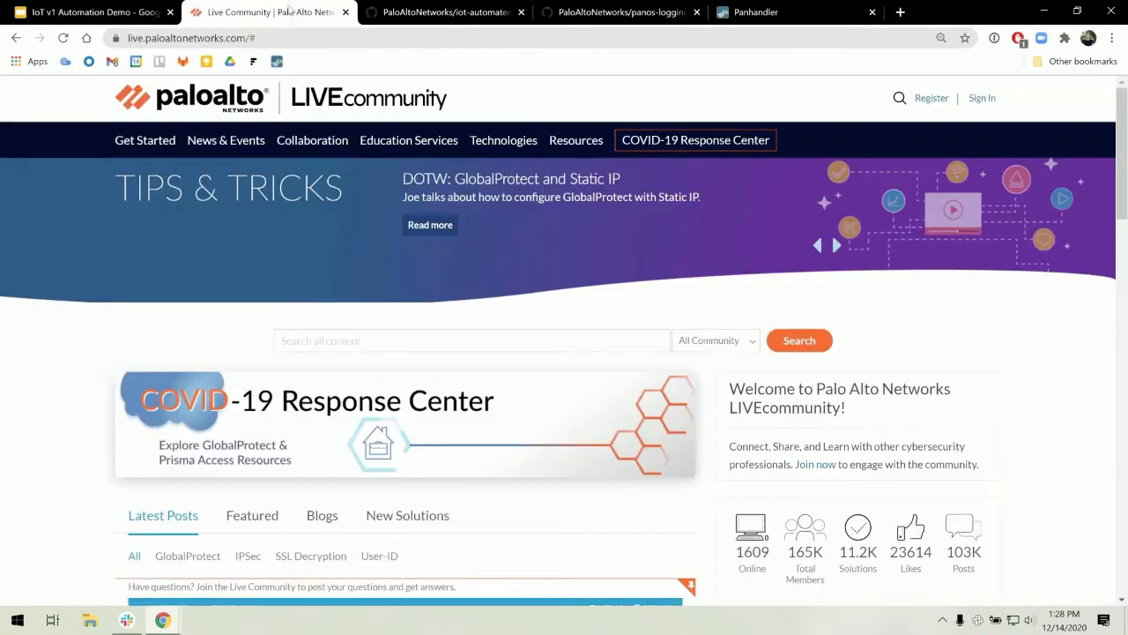
- Reach the Skillet District page and pick IoT Automated Solution Skillets from Featured Skillets
click(312, 141)
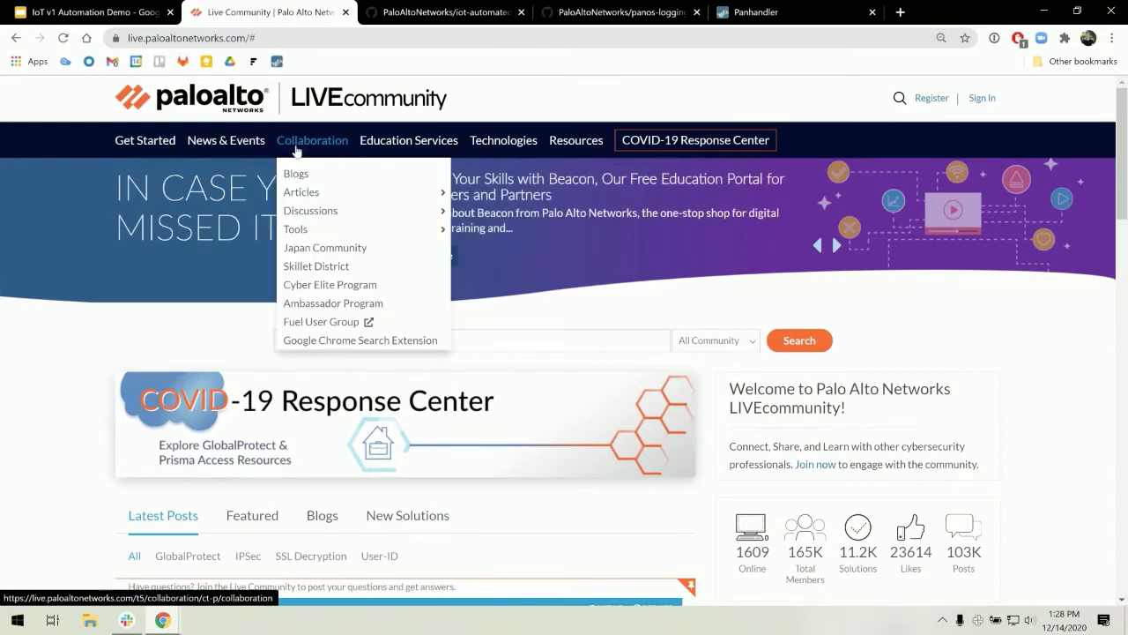
mouse_move(315, 265)
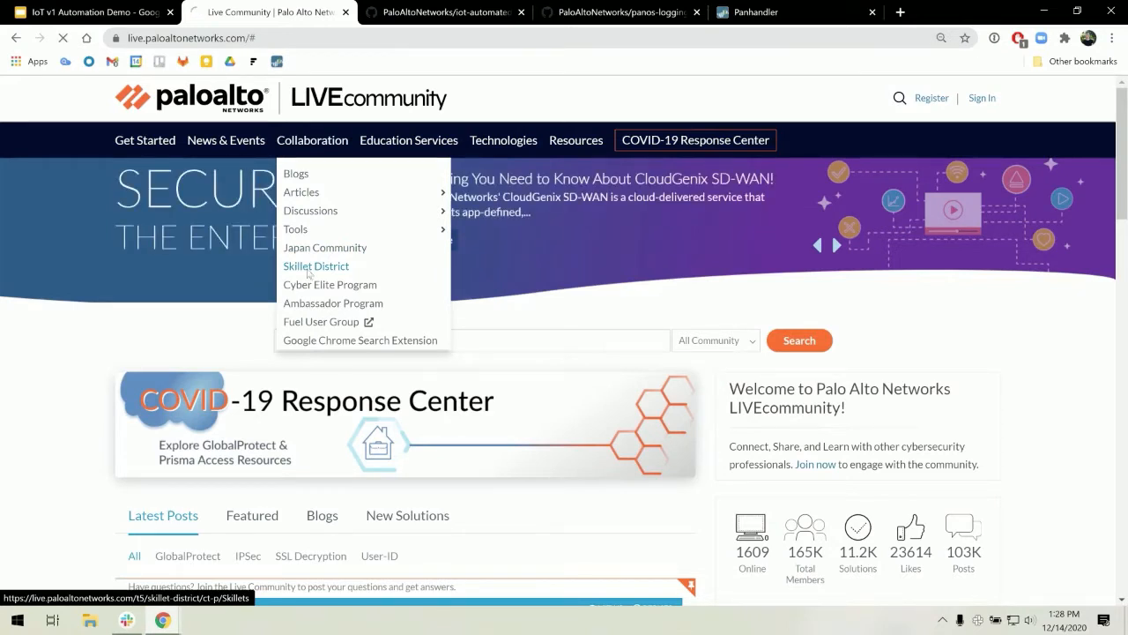
click(315, 264)
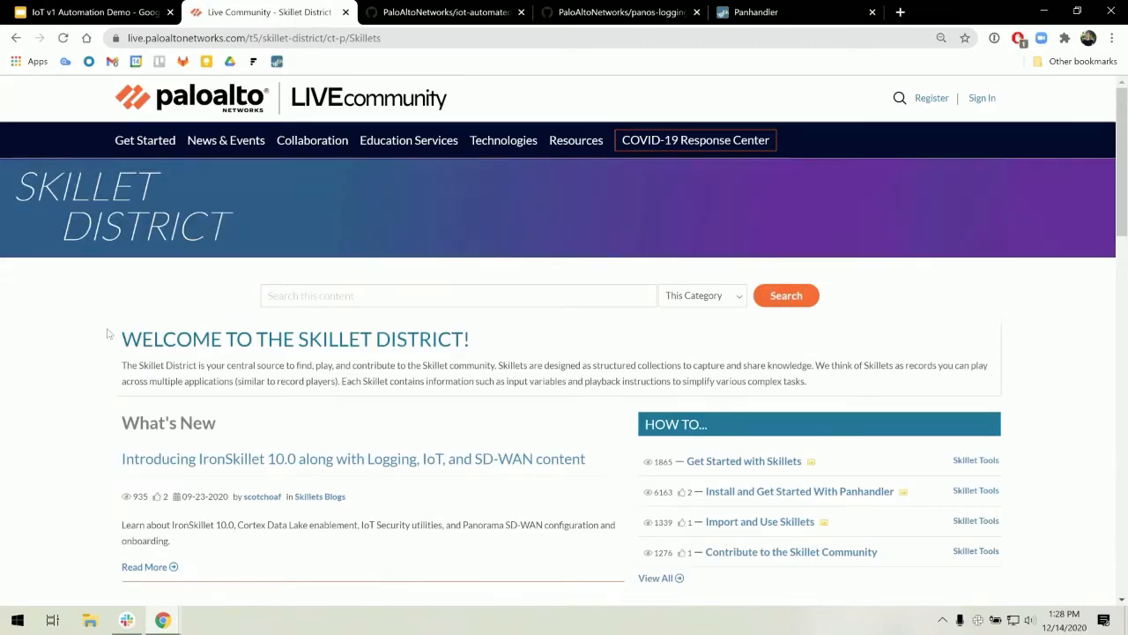
scroll(down, 3)
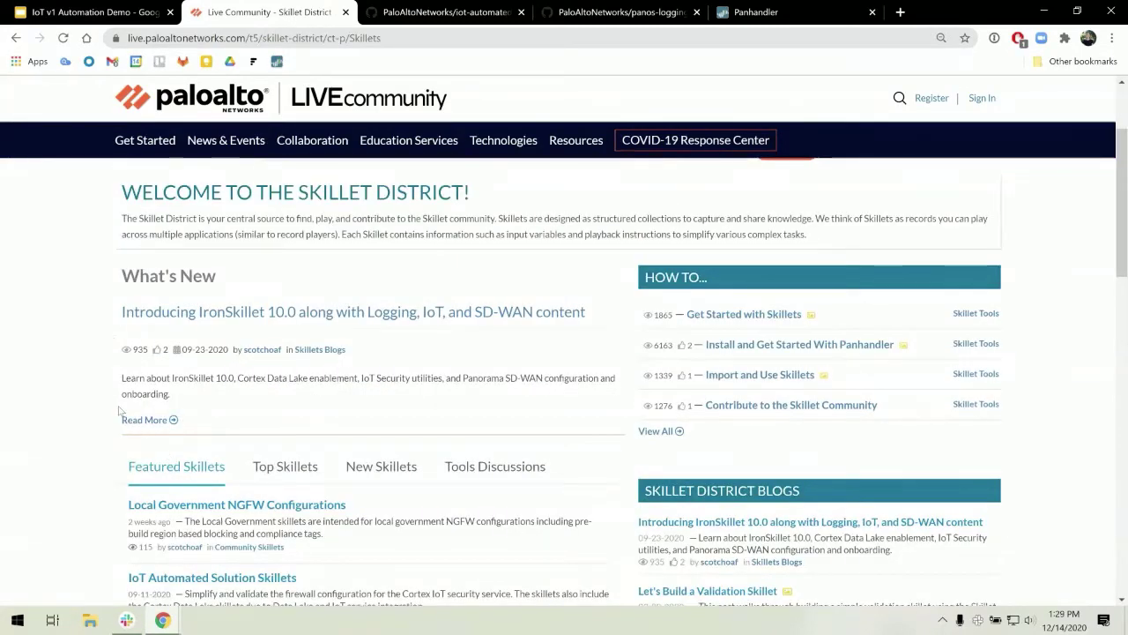
scroll(down, 3)
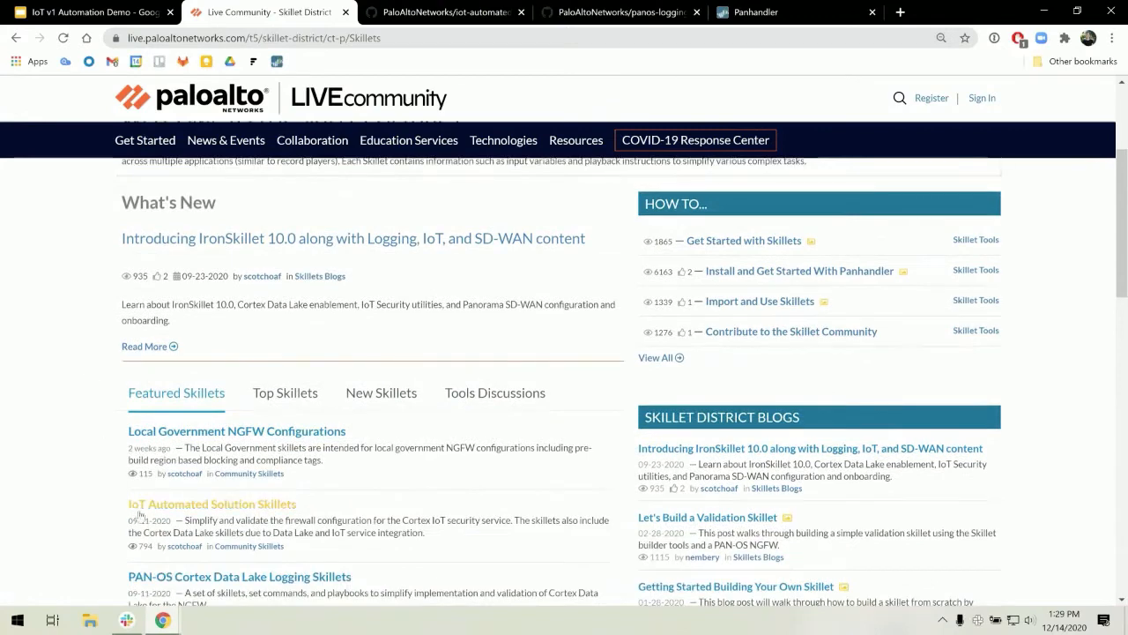
mouse_move(177, 507)
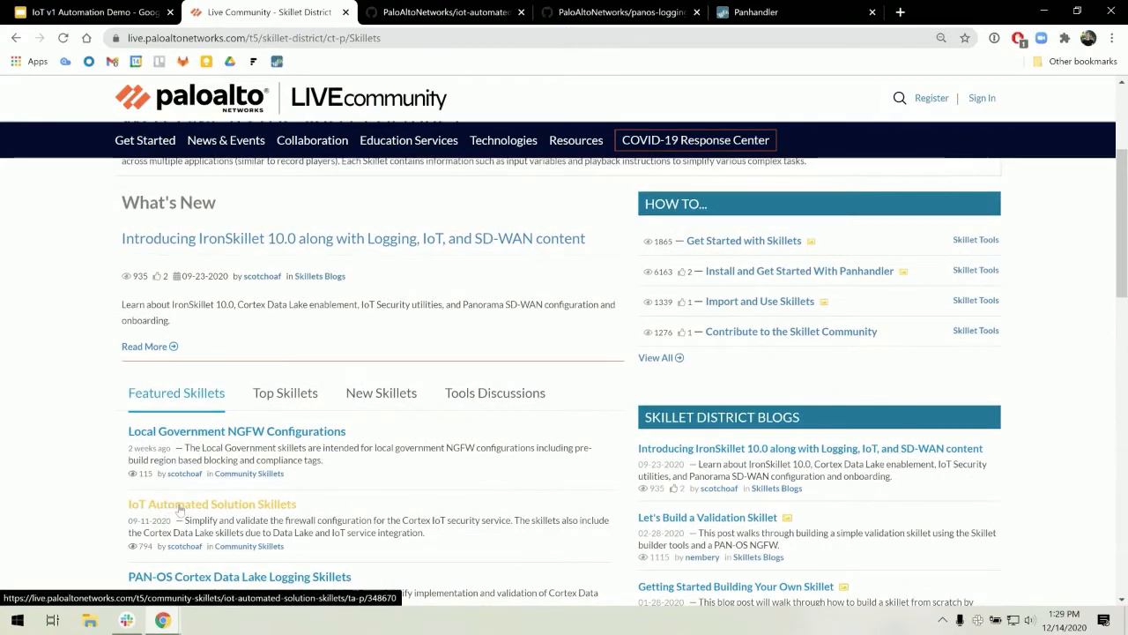
click(212, 504)
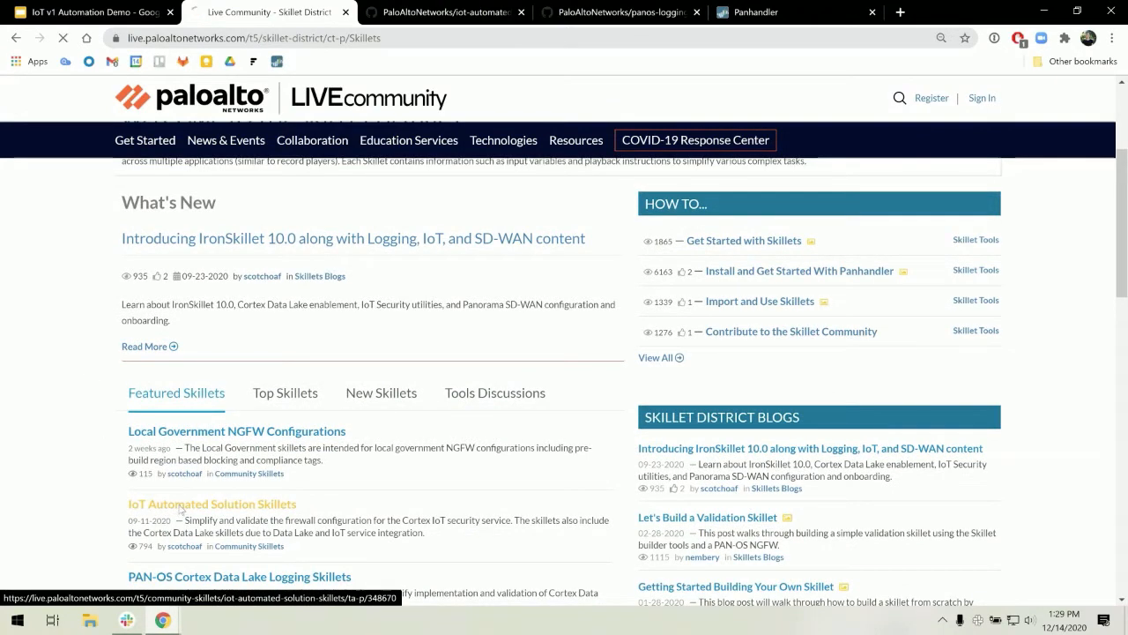
click(212, 504)
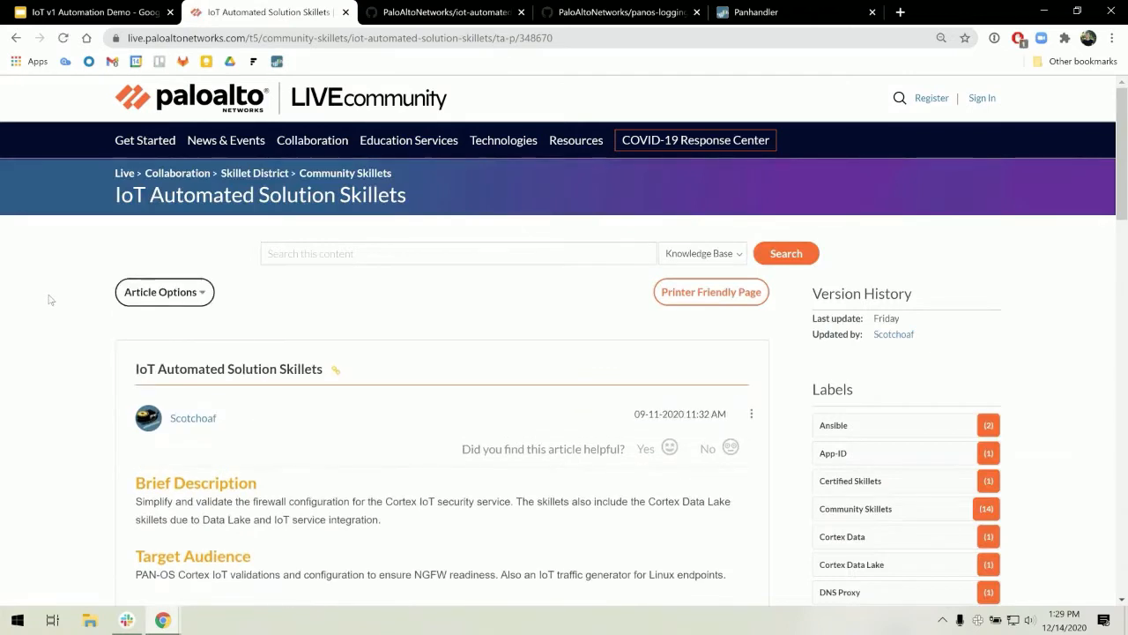
scroll(down, 3)
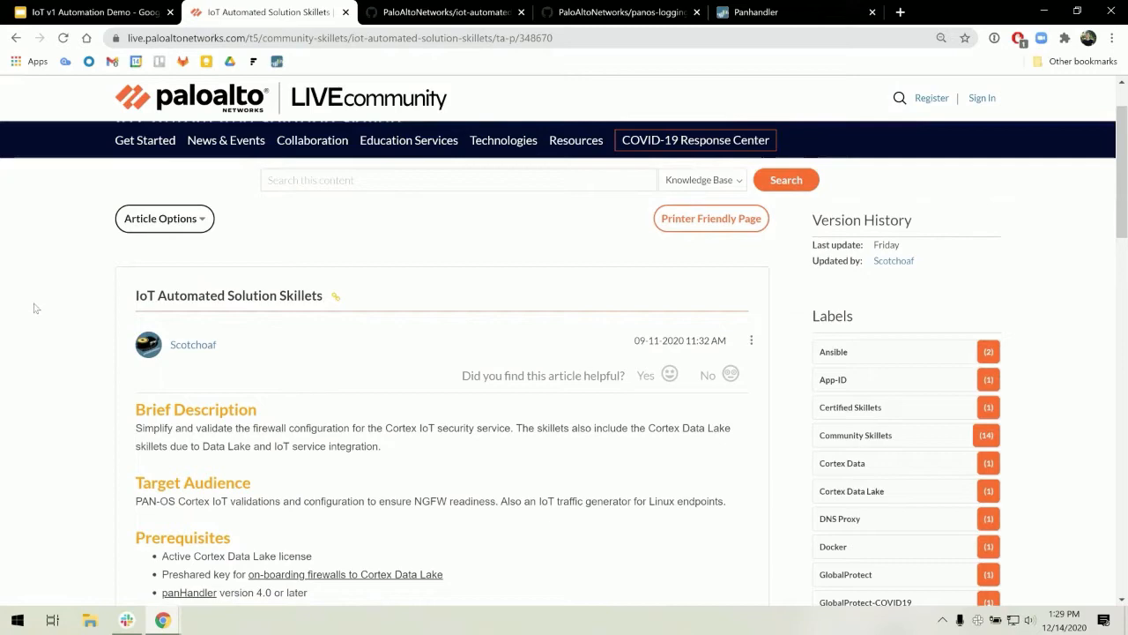
scroll(down, 3)
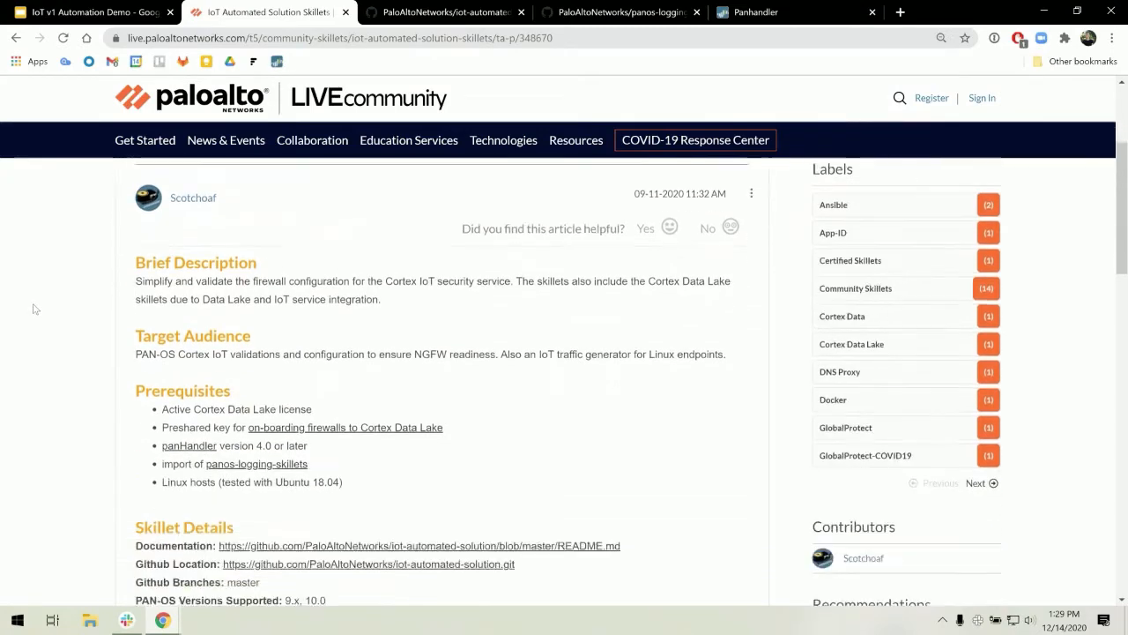
scroll(down, 3)
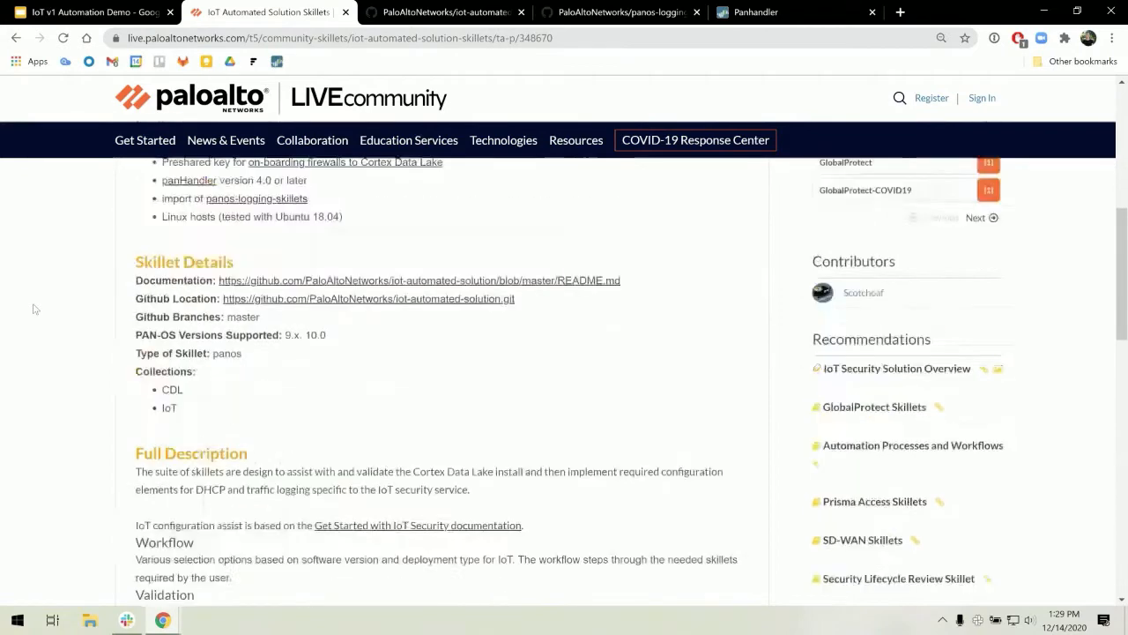
scroll(up, 3)
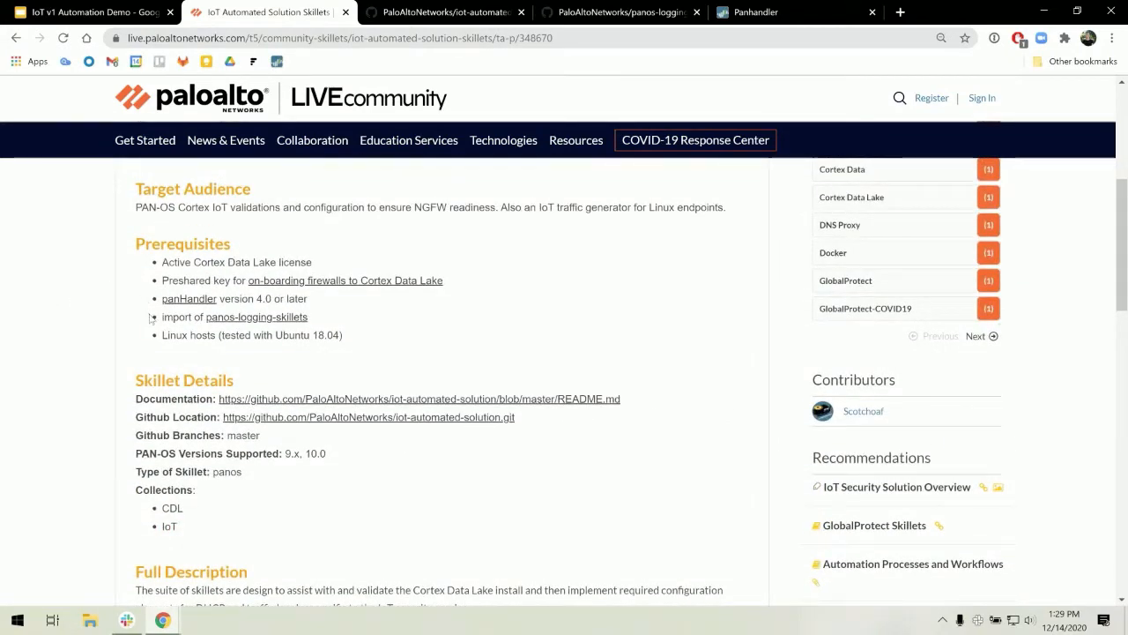
mouse_move(318, 304)
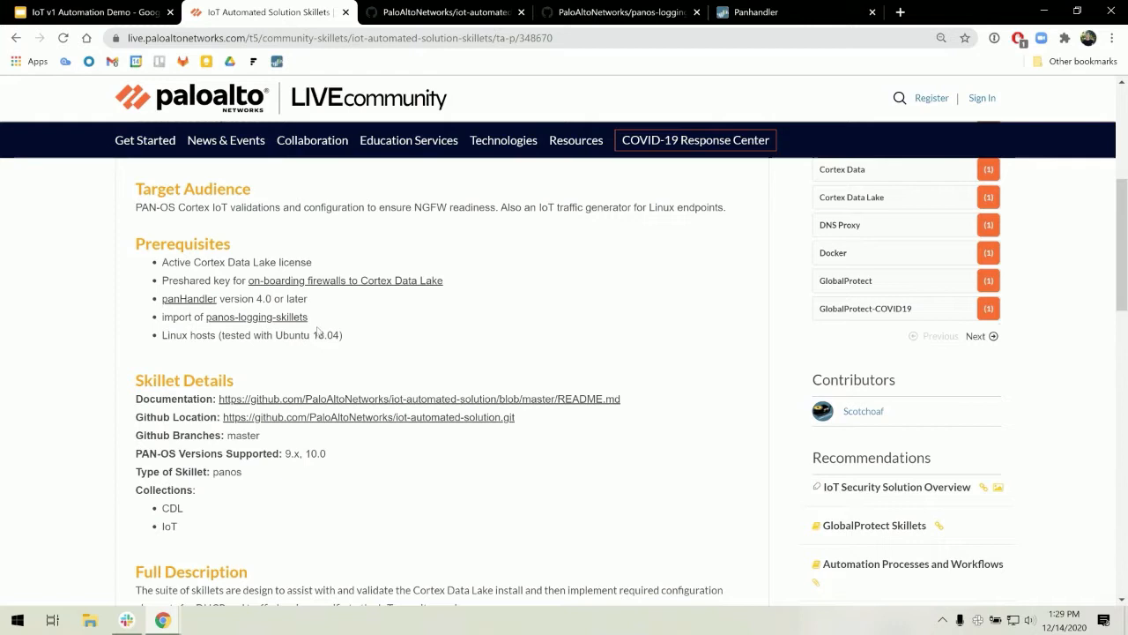
mouse_move(324, 328)
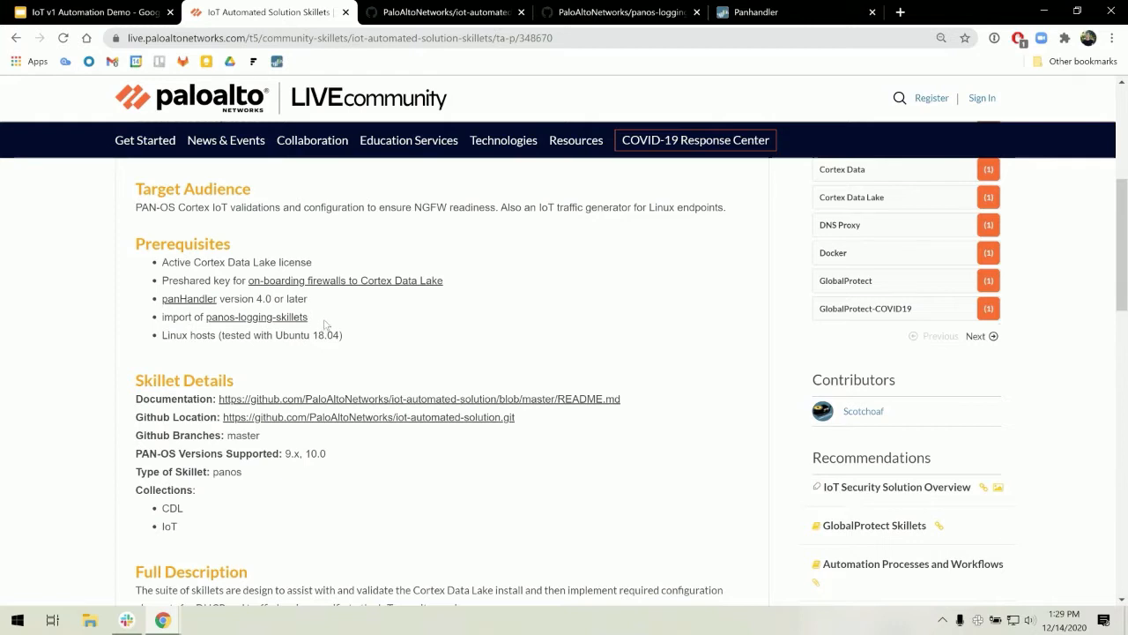
mouse_move(385, 368)
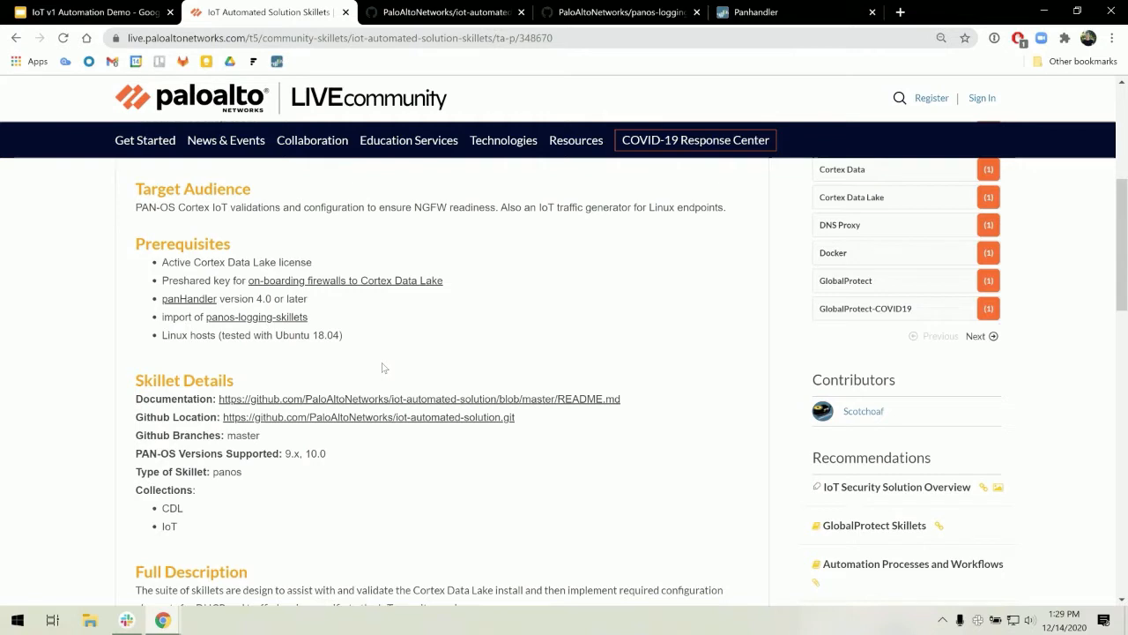
mouse_move(346, 425)
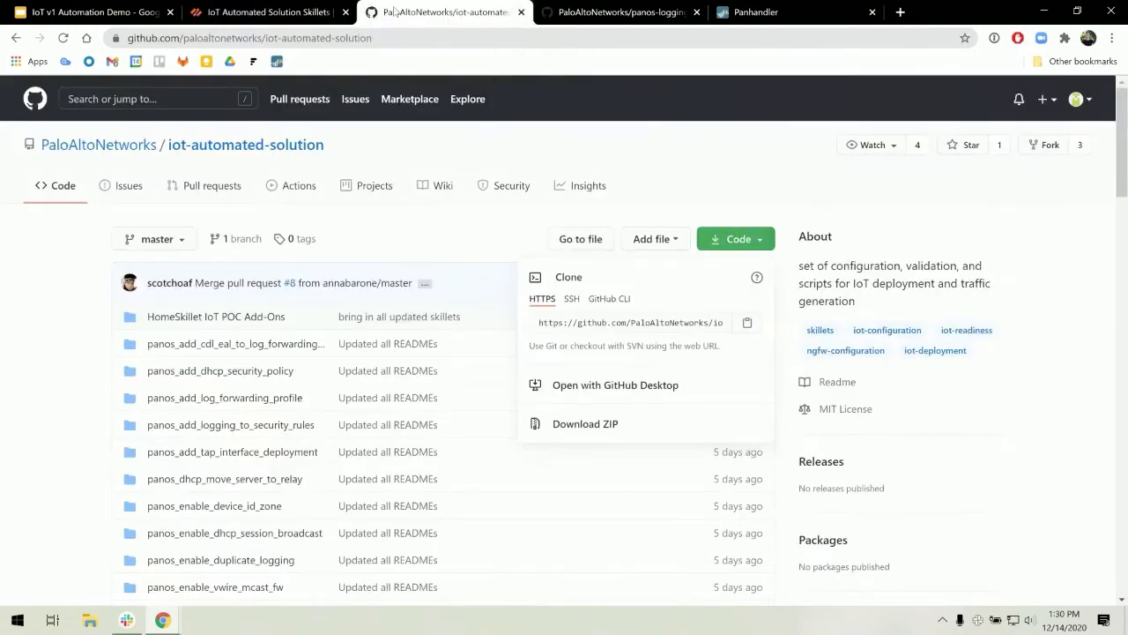
mouse_move(621, 12)
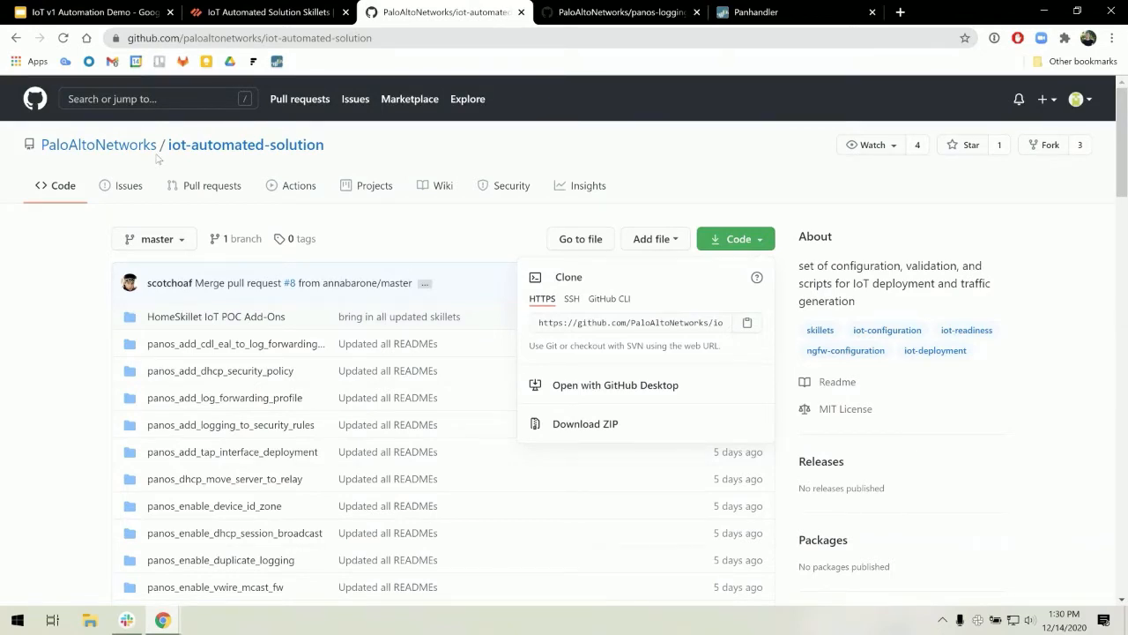
- Show the HTTPS clone URL of the iot-automated-solution repository on GitHub
click(621, 12)
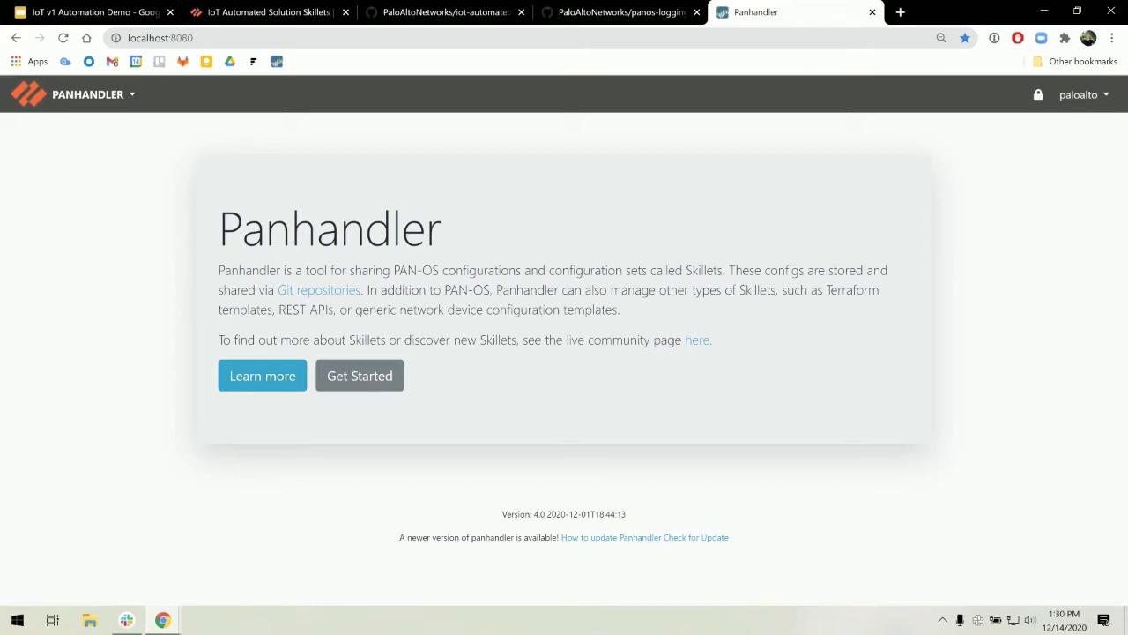
mouse_move(97, 105)
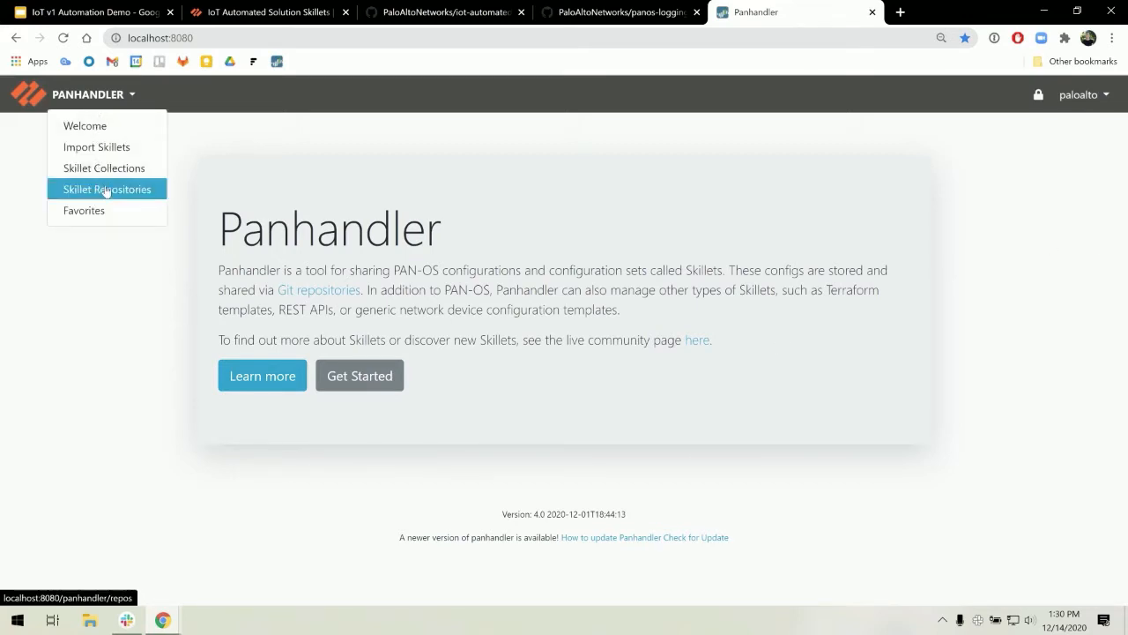
- Show the Imported Repositories list with Home Skillets, Iron-Skillet and skilletlib
click(106, 189)
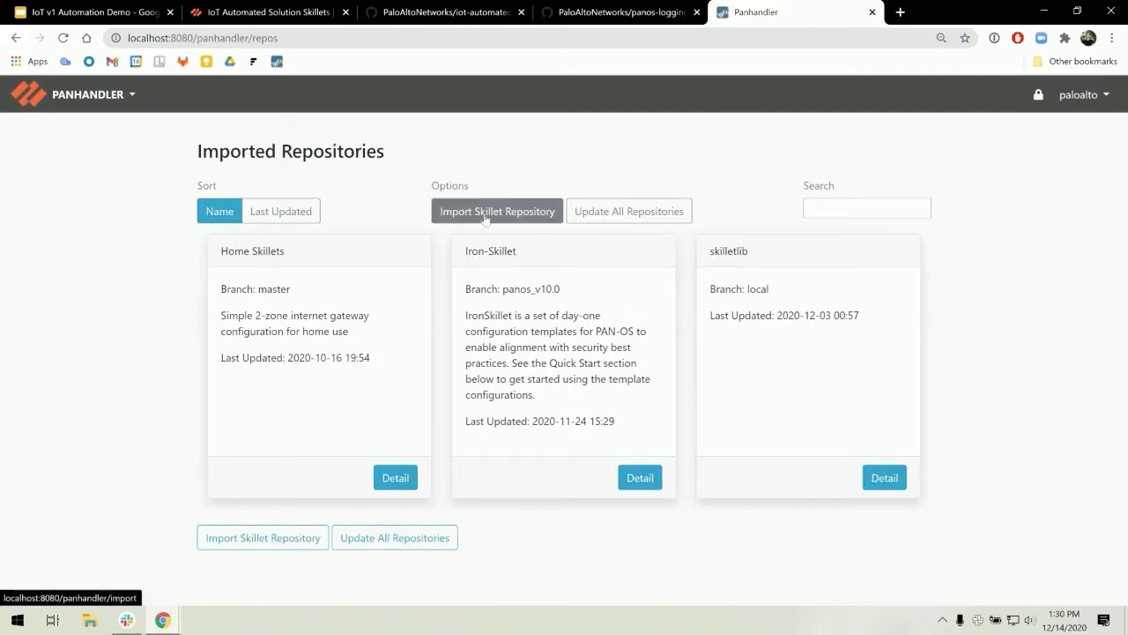
click(497, 212)
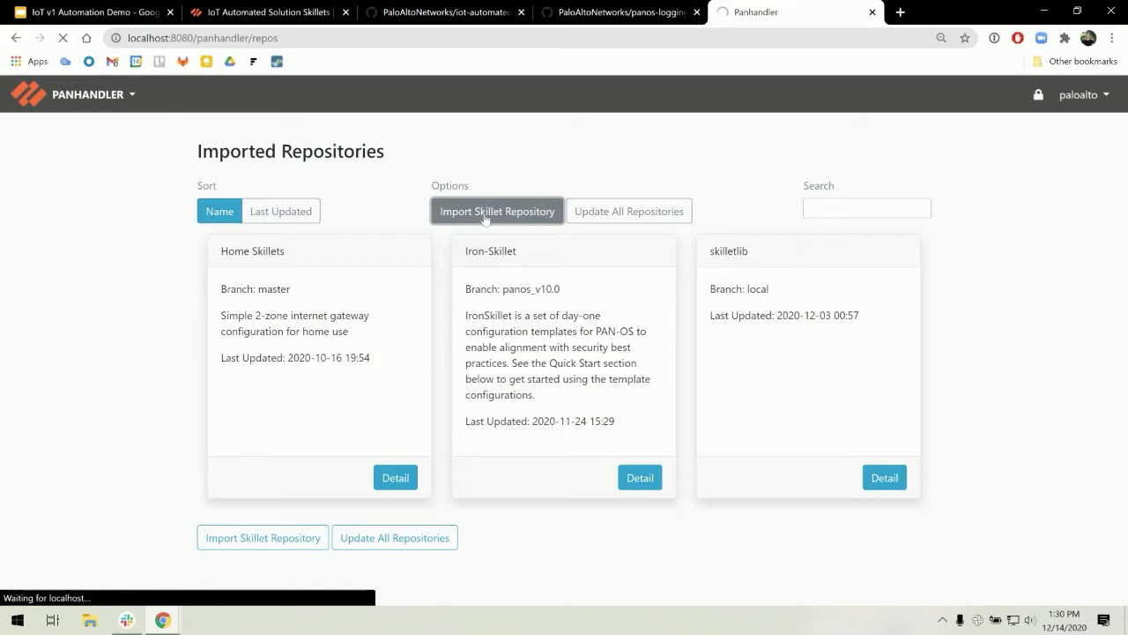
click(497, 212)
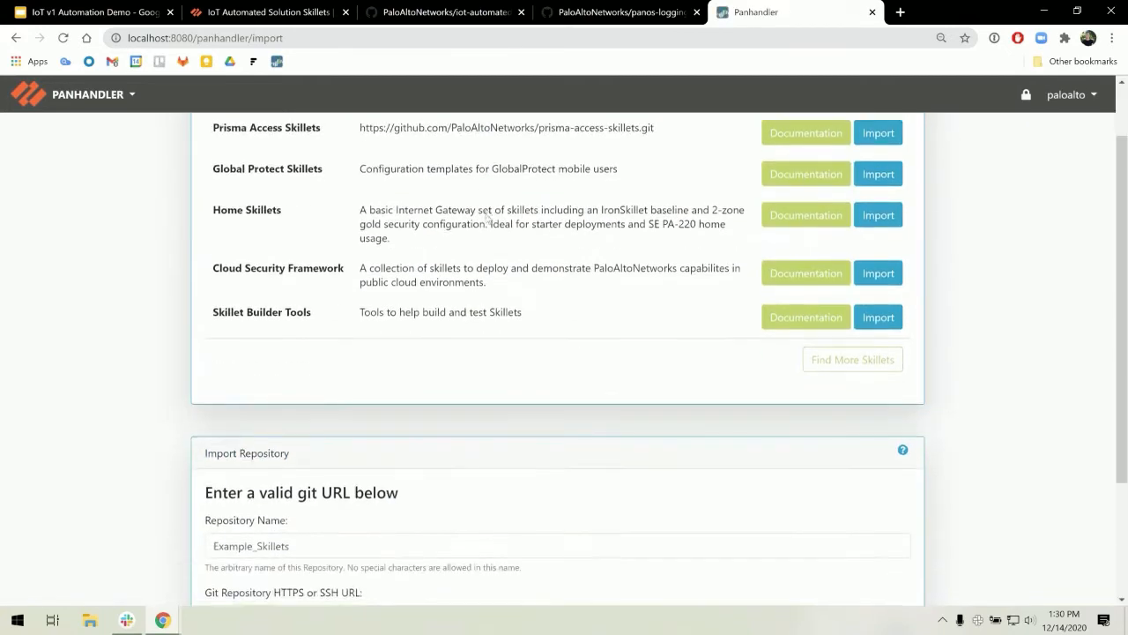
scroll(down, 3)
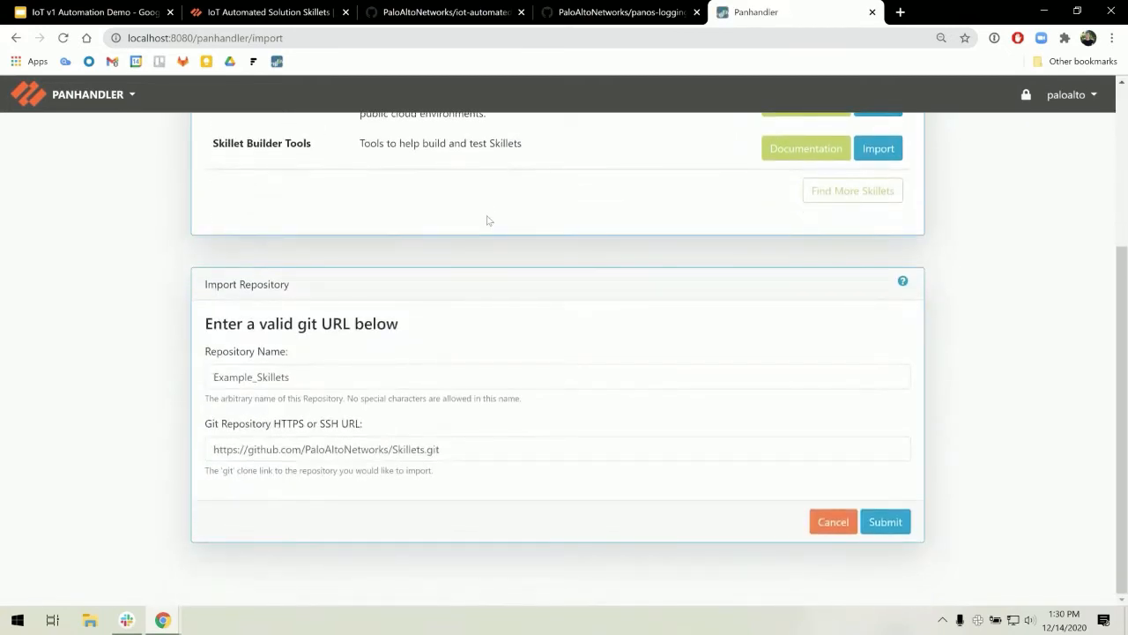
mouse_move(469, 389)
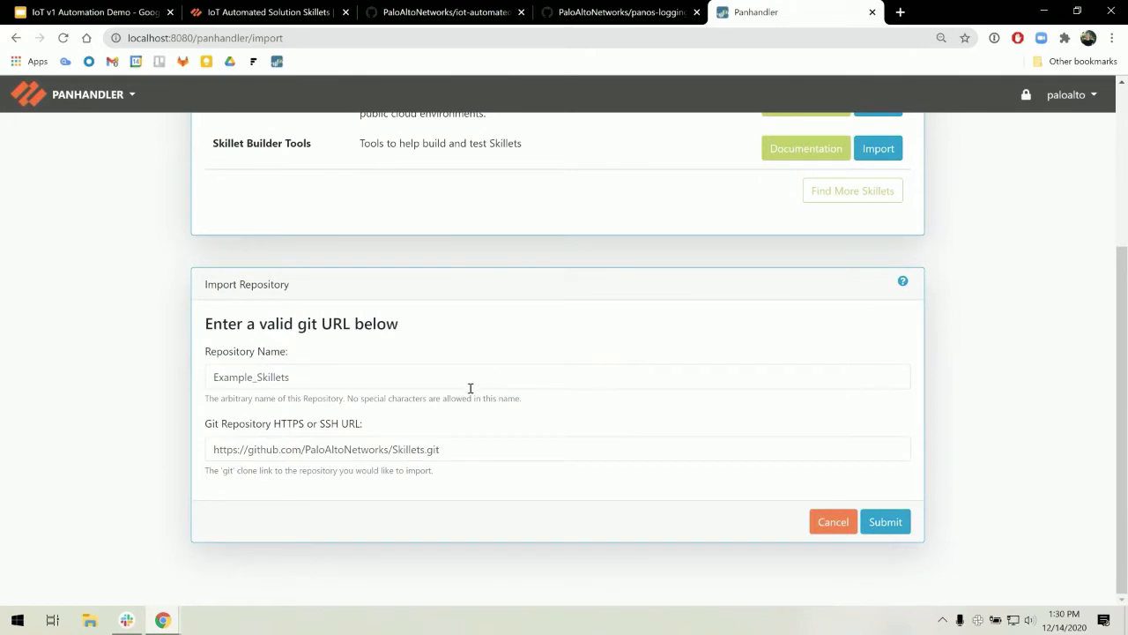
mouse_move(458, 409)
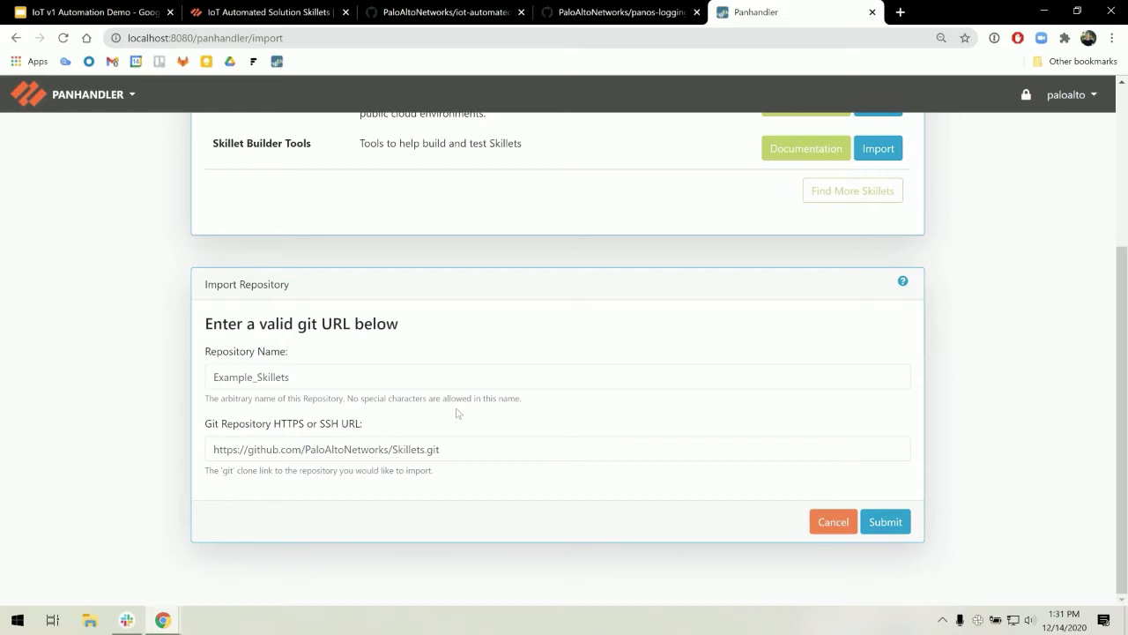
mouse_move(385, 131)
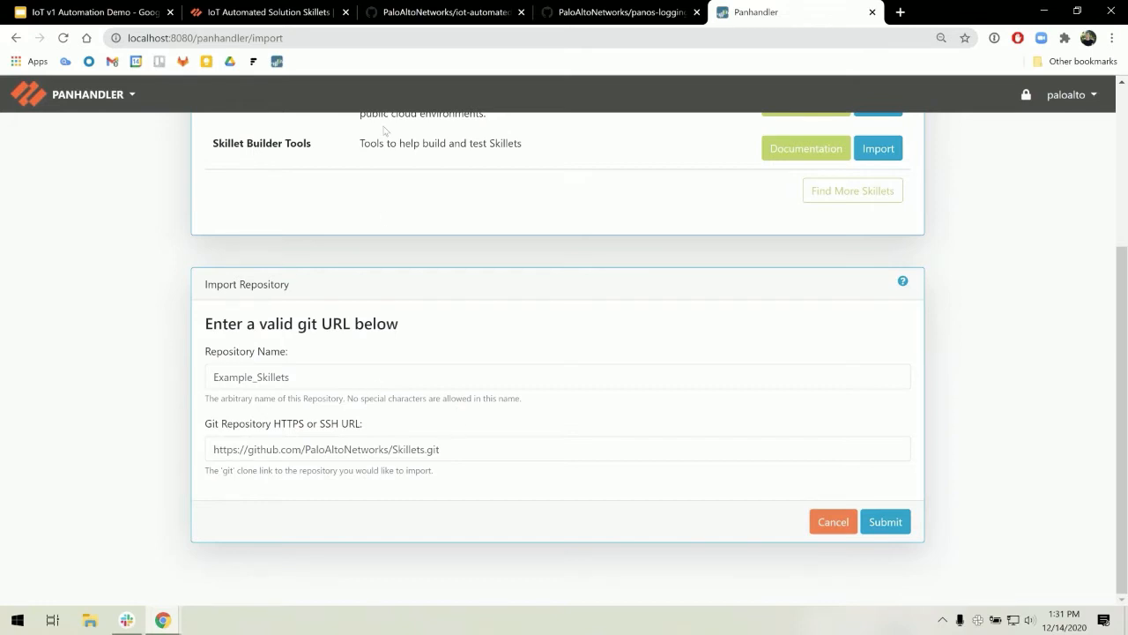
mouse_move(444, 10)
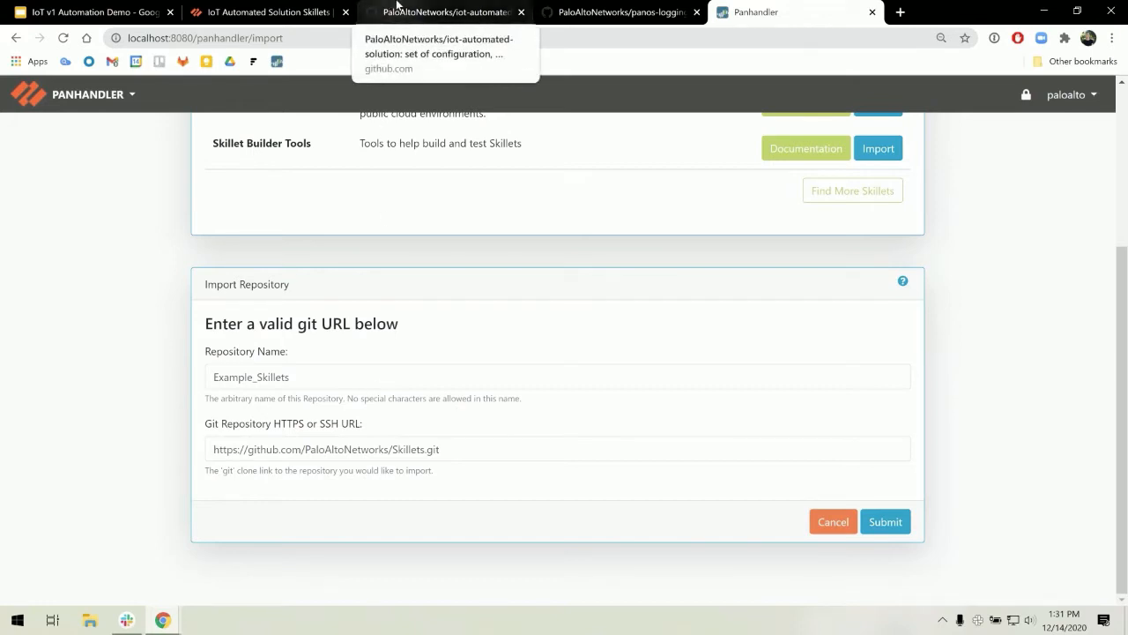
- Copy the HTTPS clone address of iot-automated-solution from GitHub
click(444, 11)
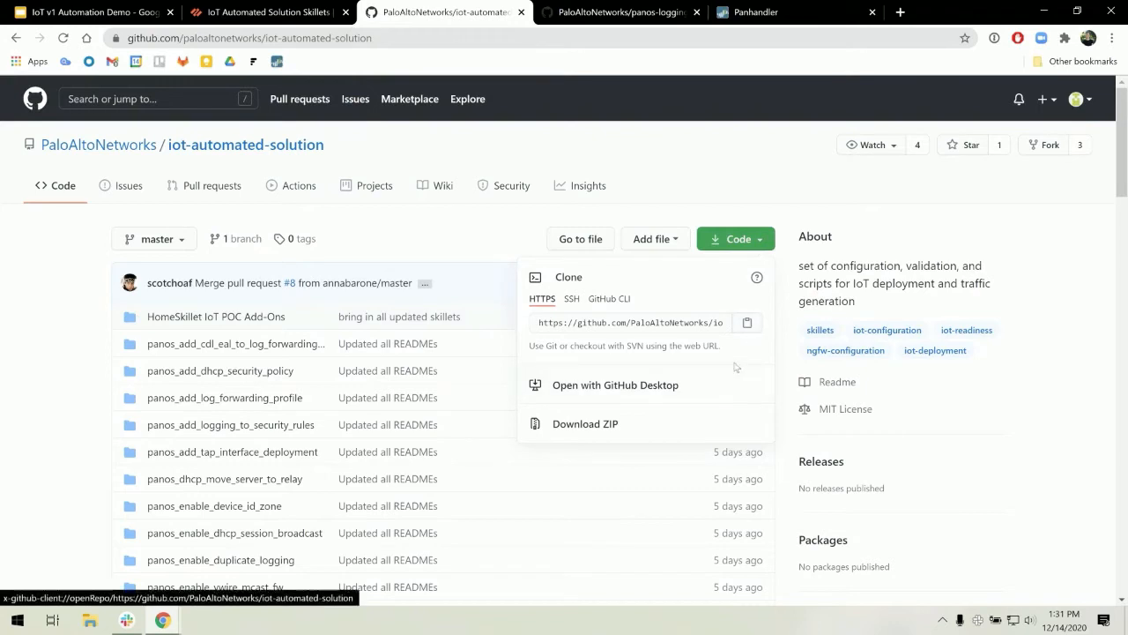
mouse_move(575, 279)
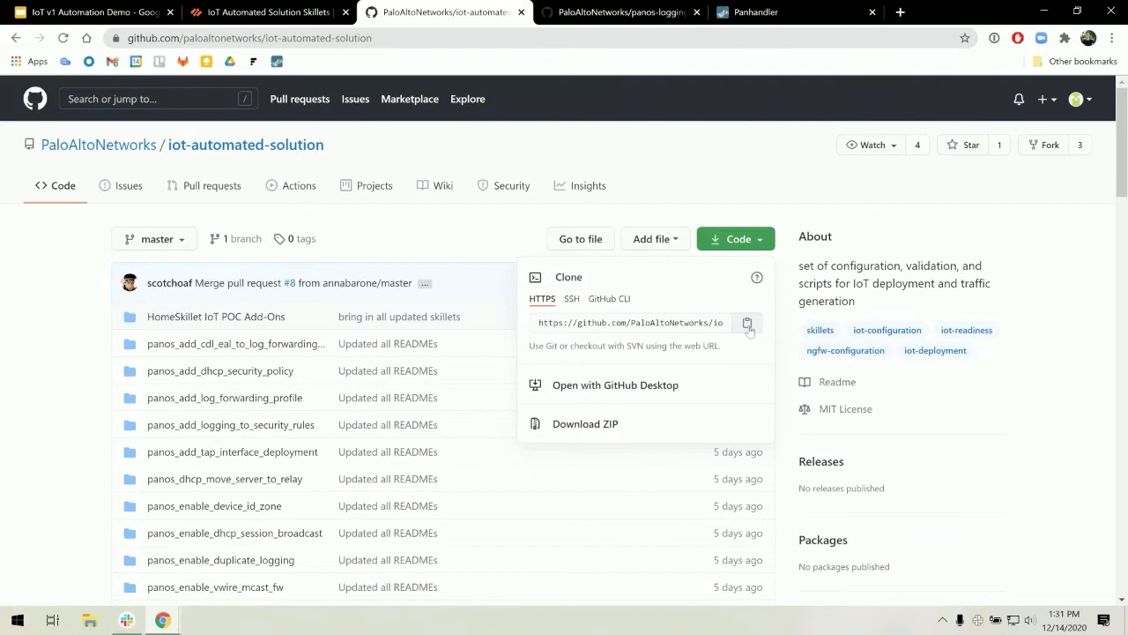
click(793, 10)
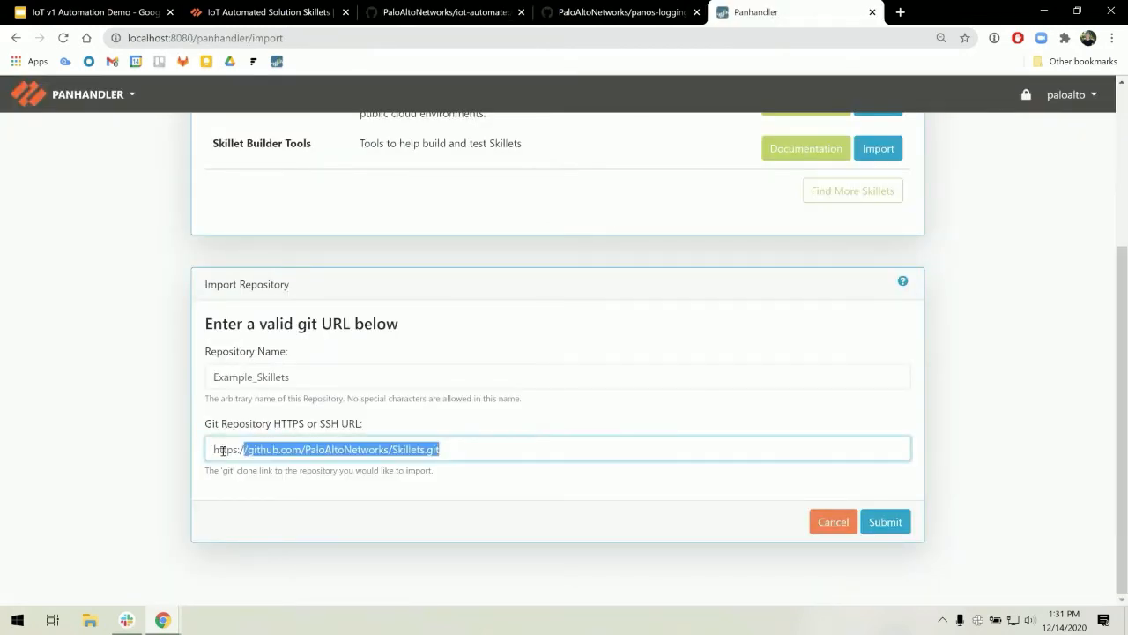
text(https://github.com/PaloAltoNetworks/iot-automated-solution.git)
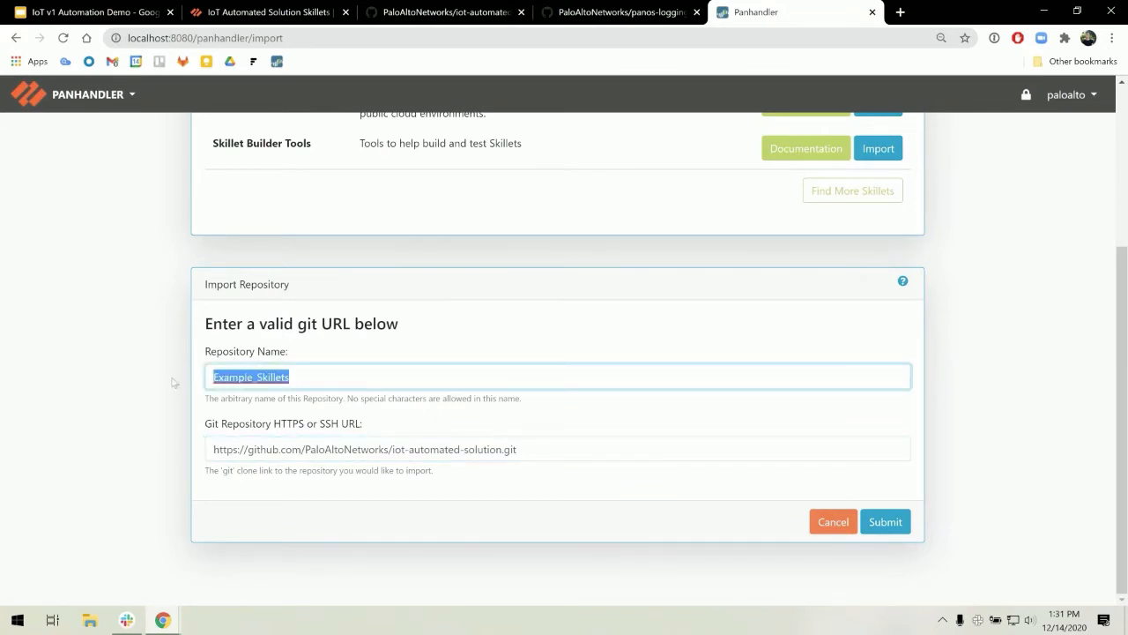
text(iot-)
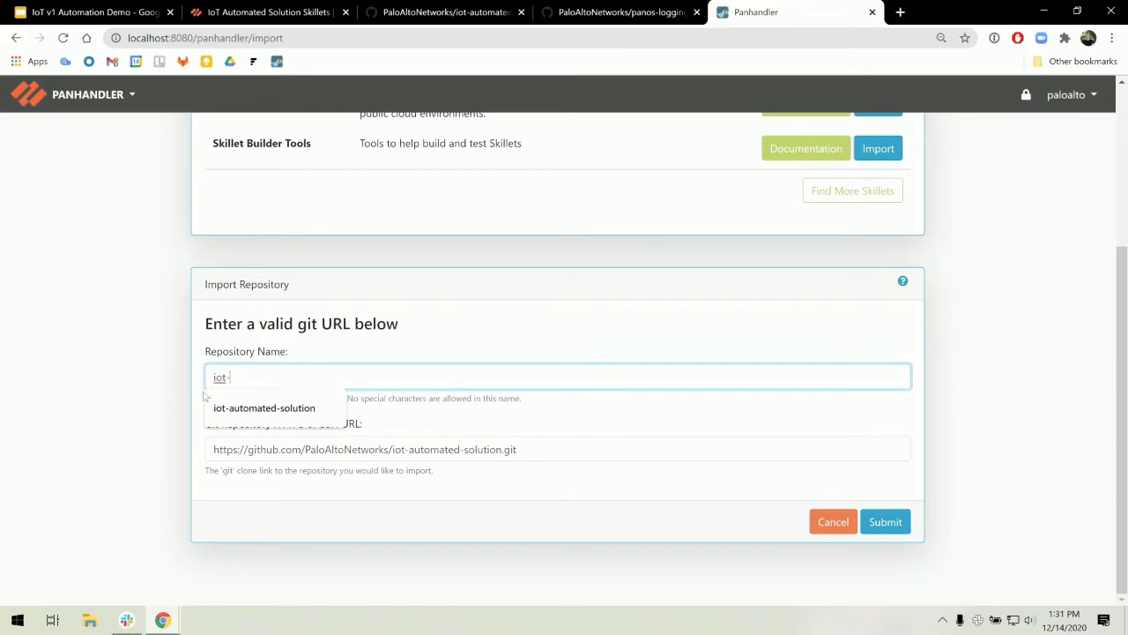
text(automated-)
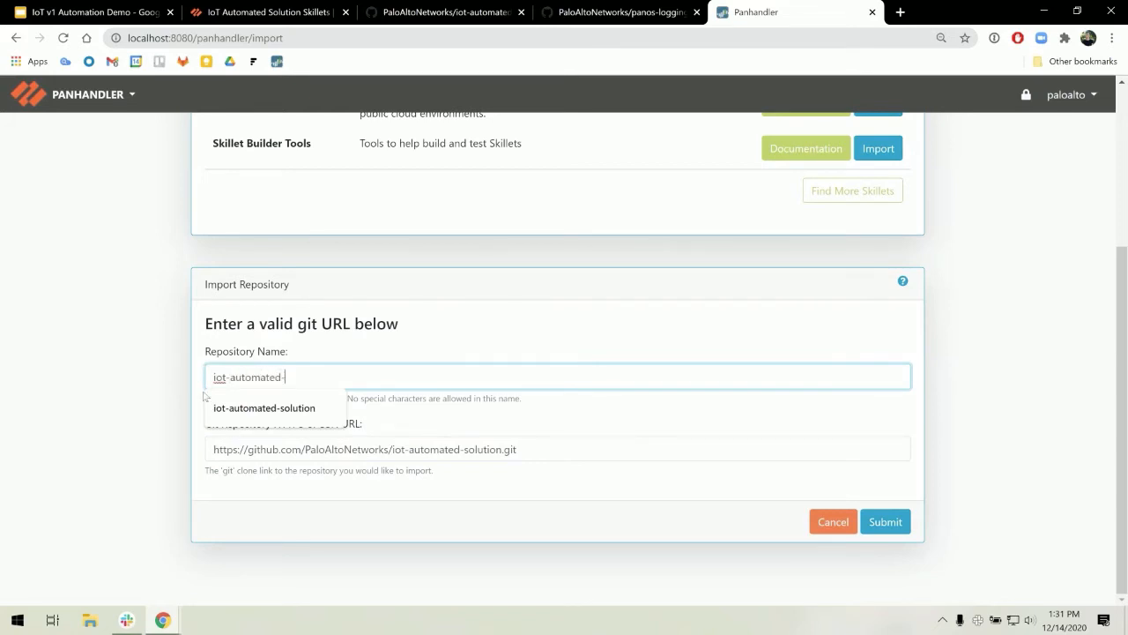
click(264, 407)
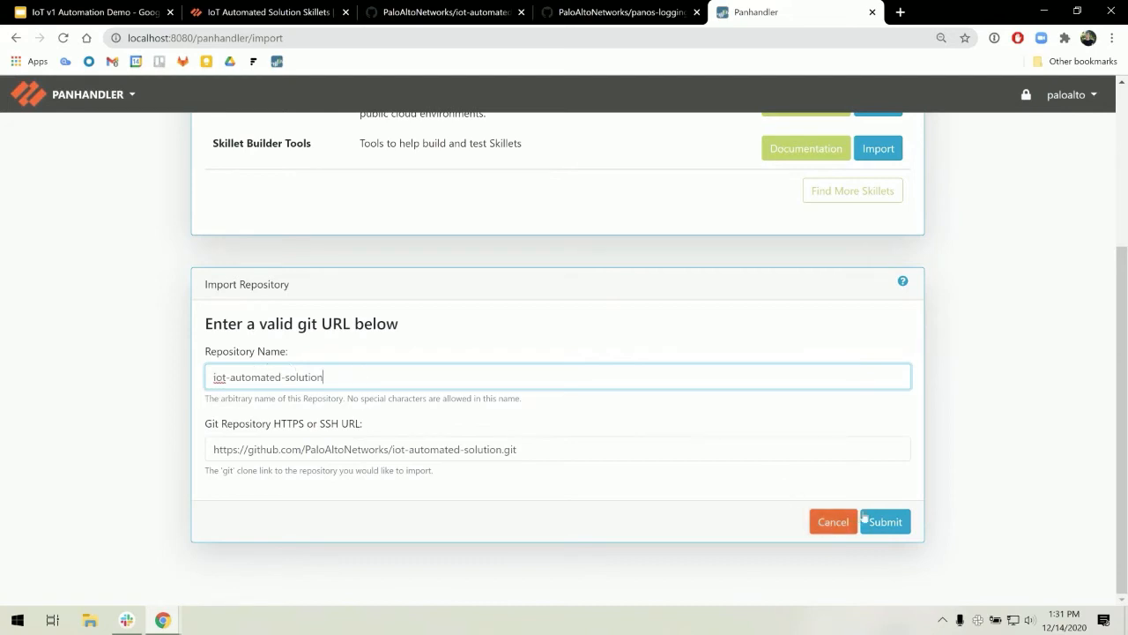
click(885, 522)
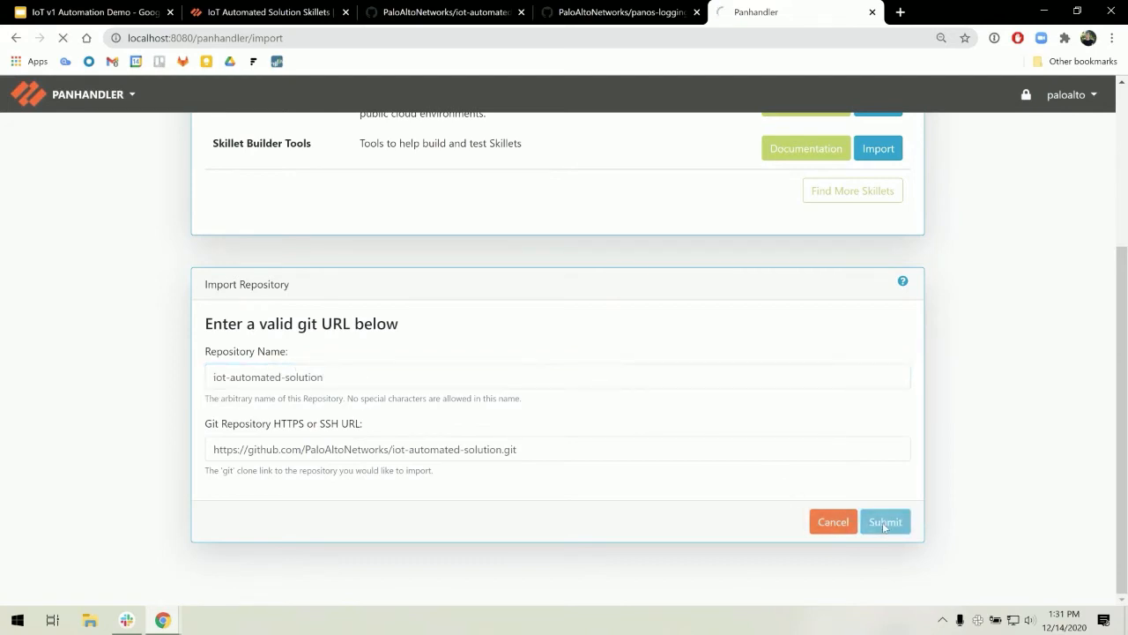
click(885, 521)
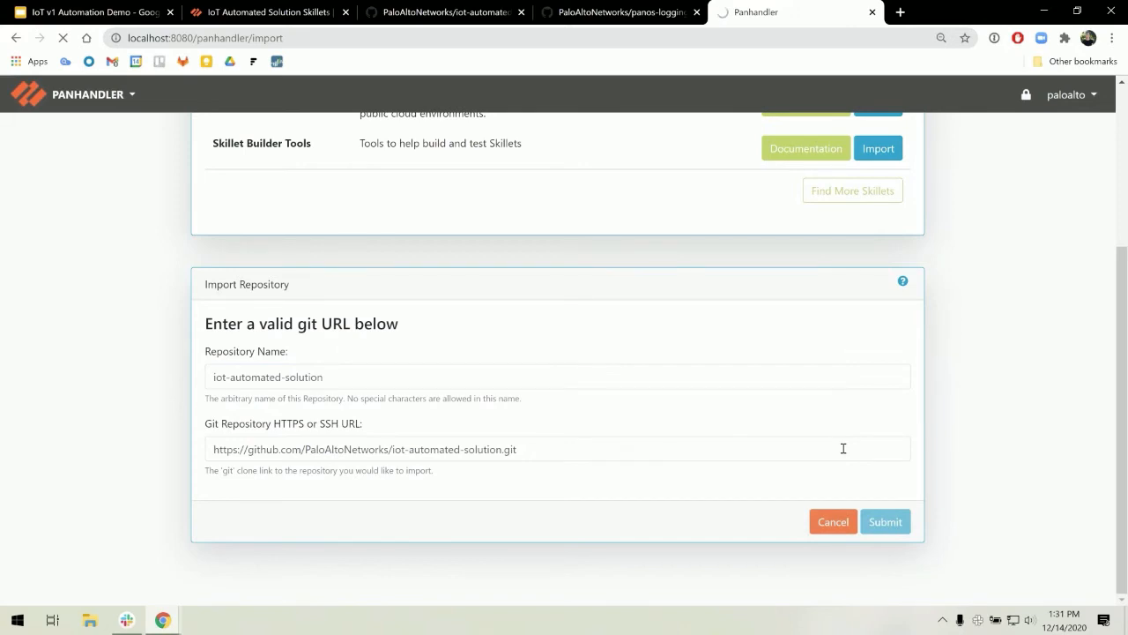
click(885, 522)
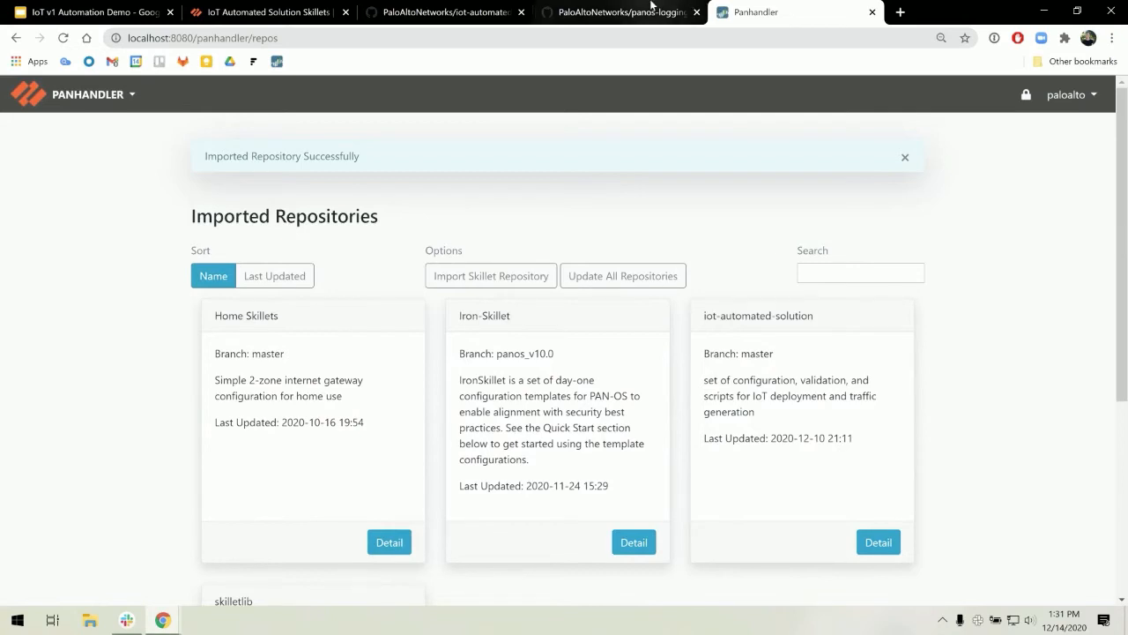
- Grab the panos-logging-skillets GitHub page and return to Panhandler's Import Skillet Repository form
click(621, 11)
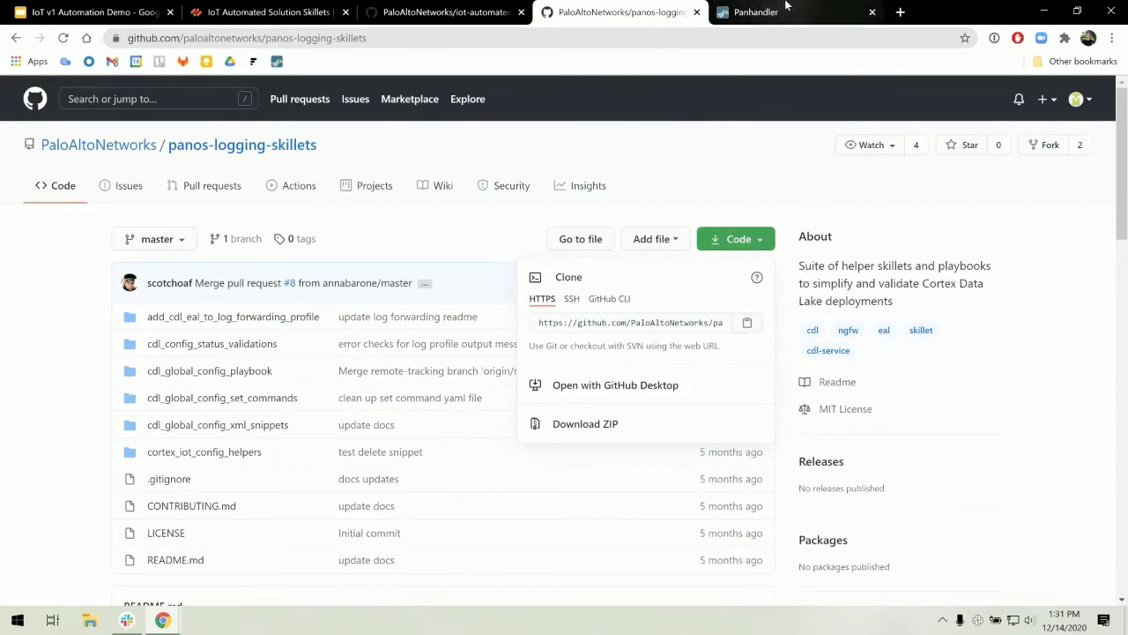
click(785, 10)
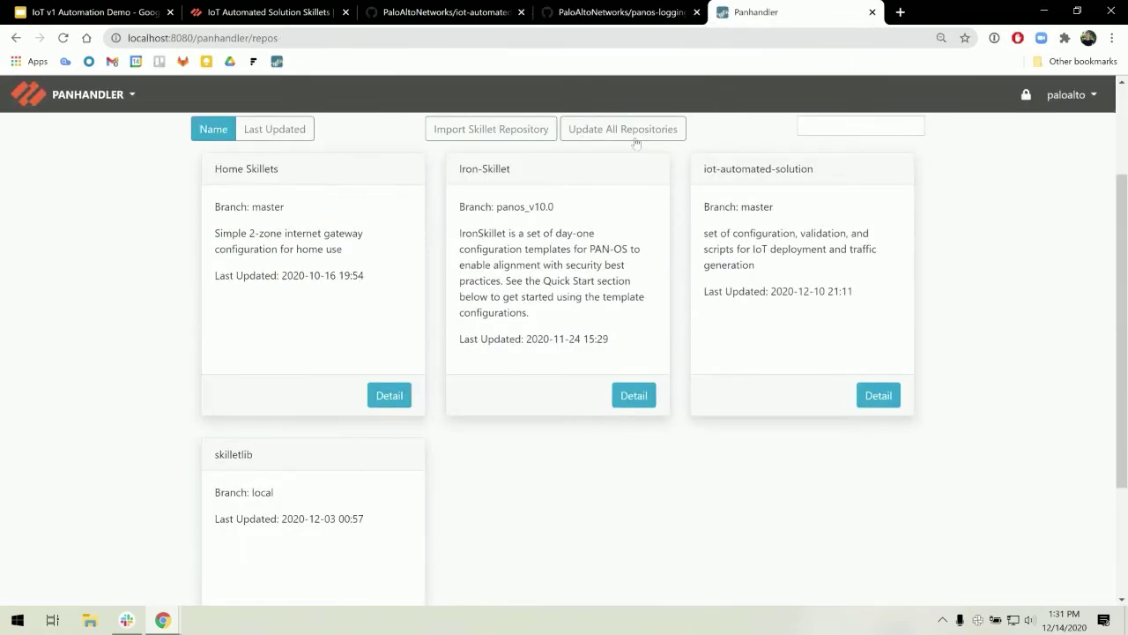
click(491, 129)
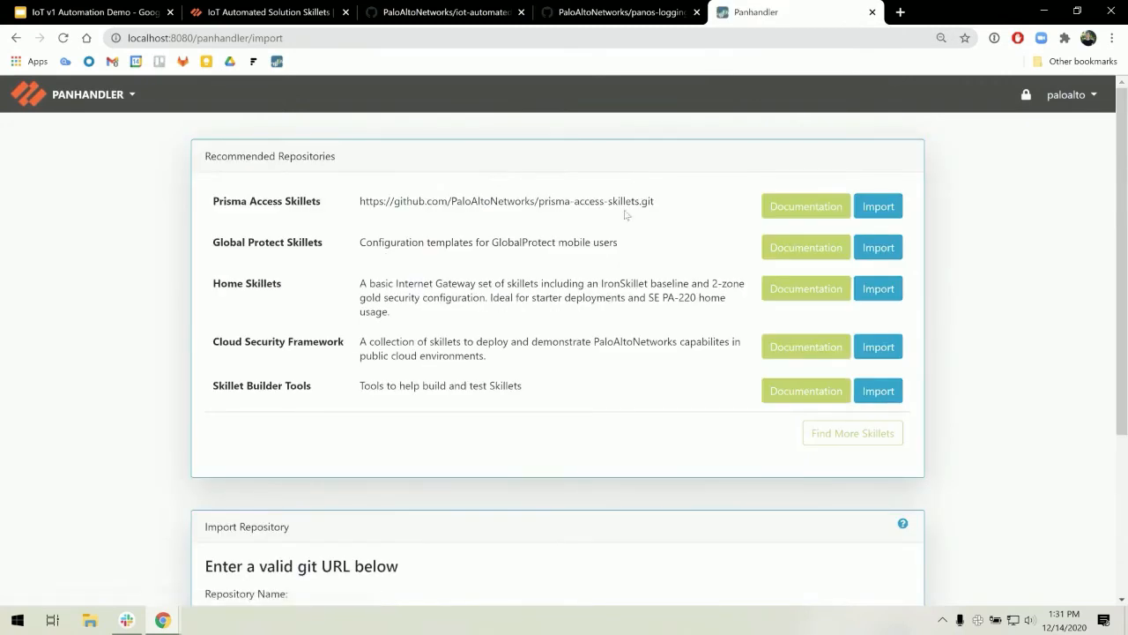
- Import the panos-logging-skillets repository using its copied clone URL and suggested name
scroll(down, 3)
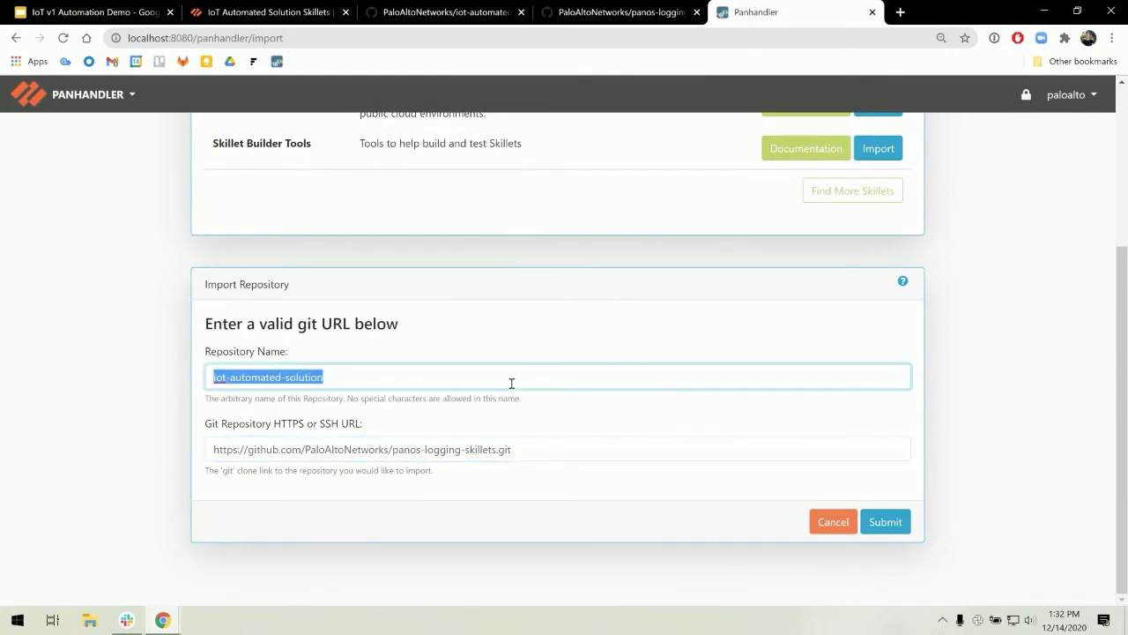
text(pano)
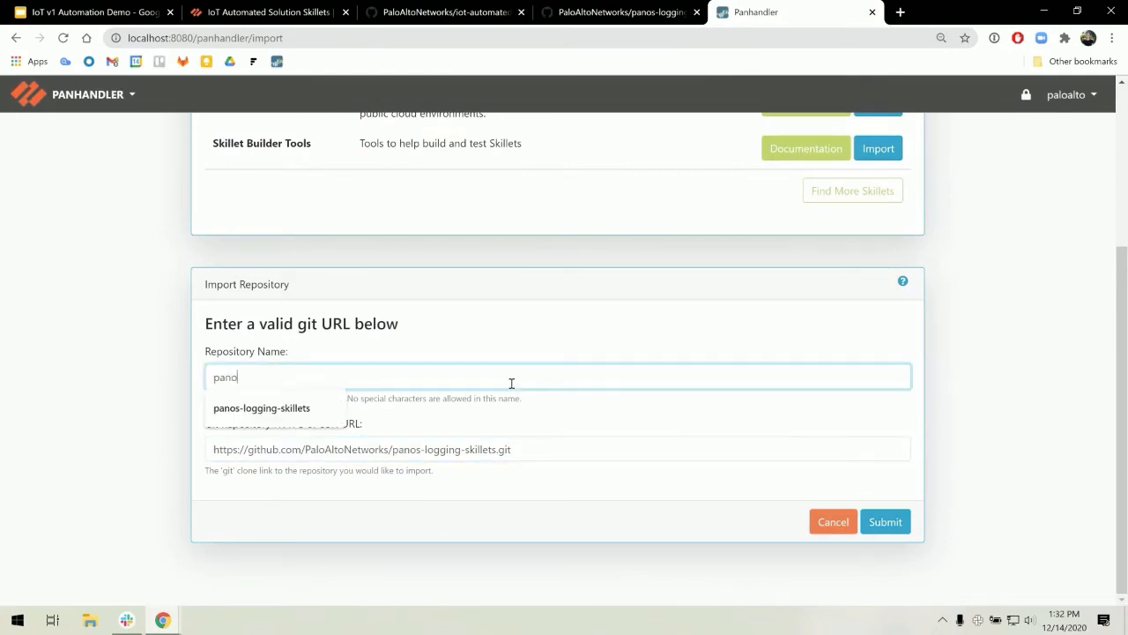
click(261, 407)
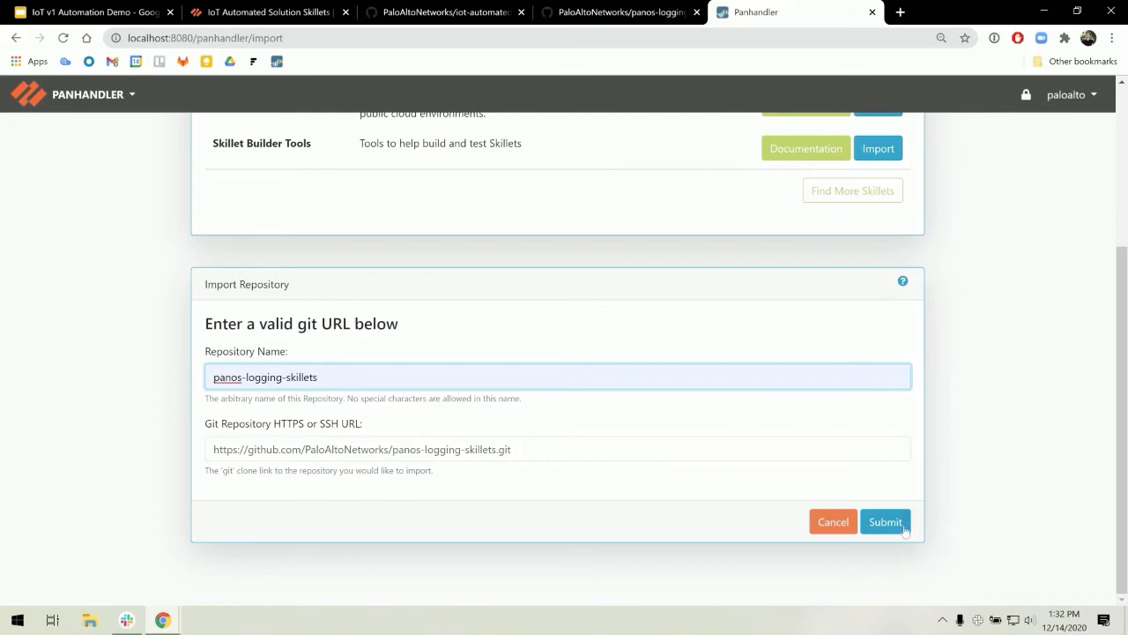
click(885, 522)
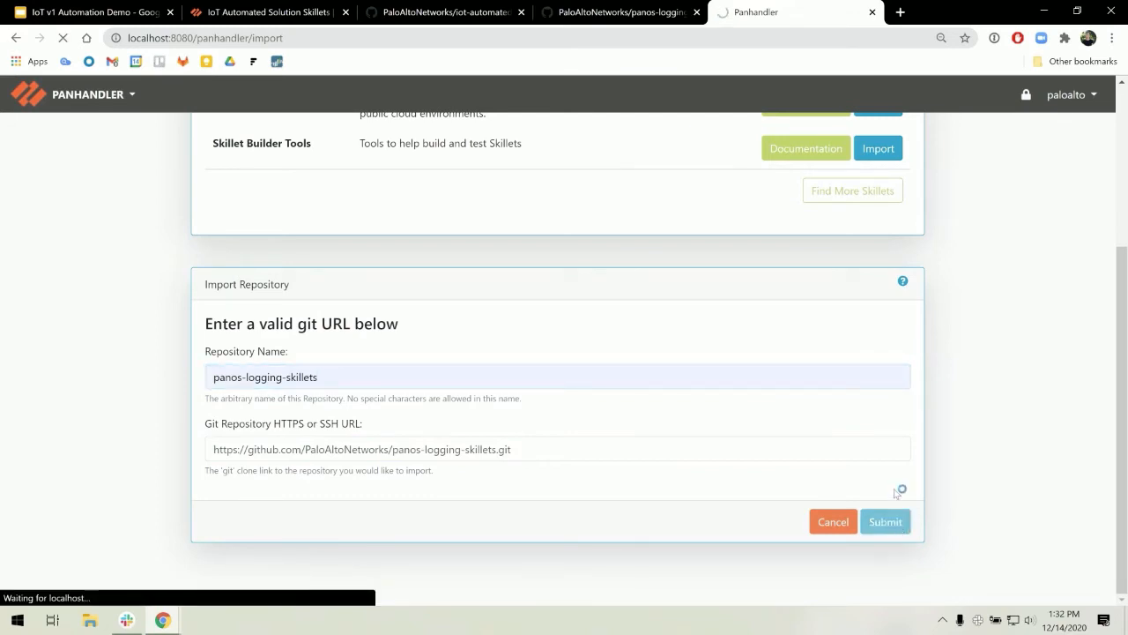
click(885, 522)
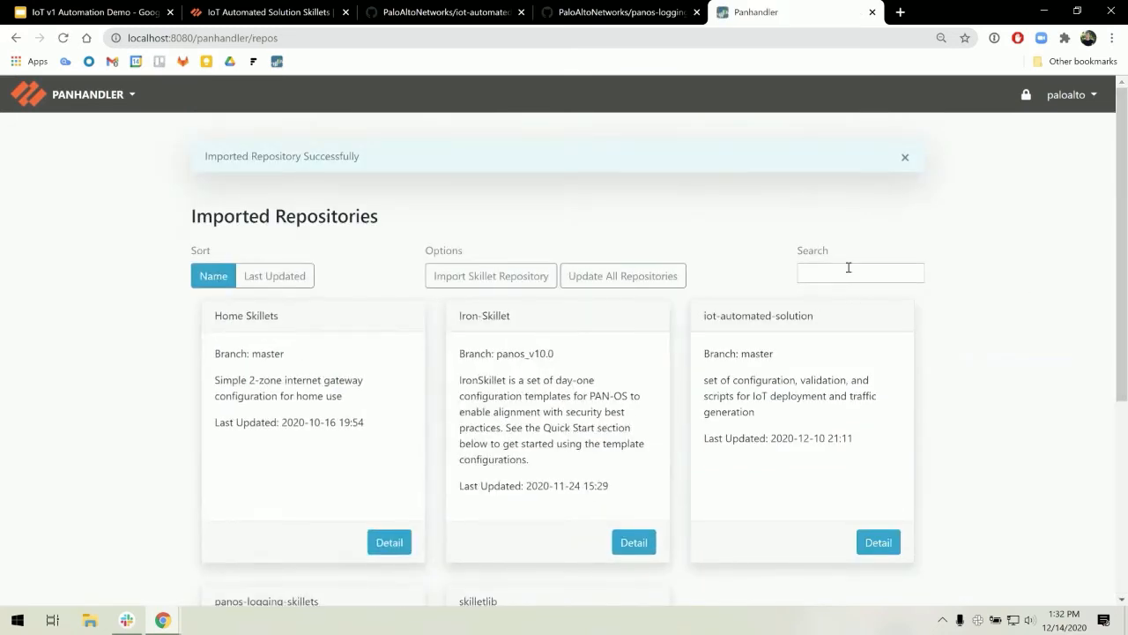
click(904, 157)
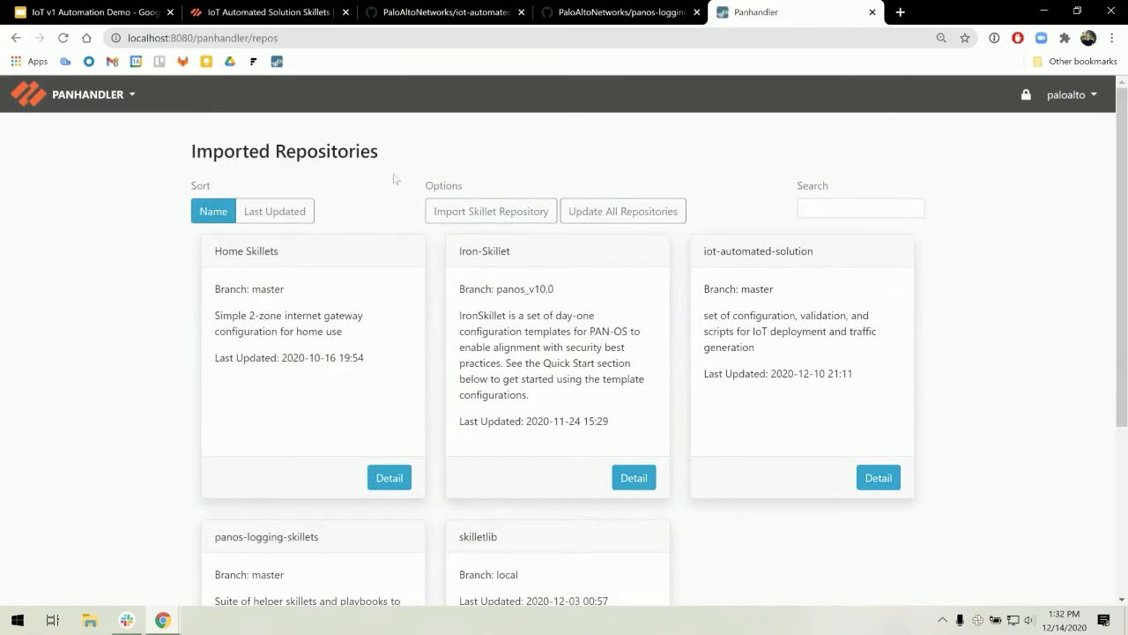
scroll(down, 3)
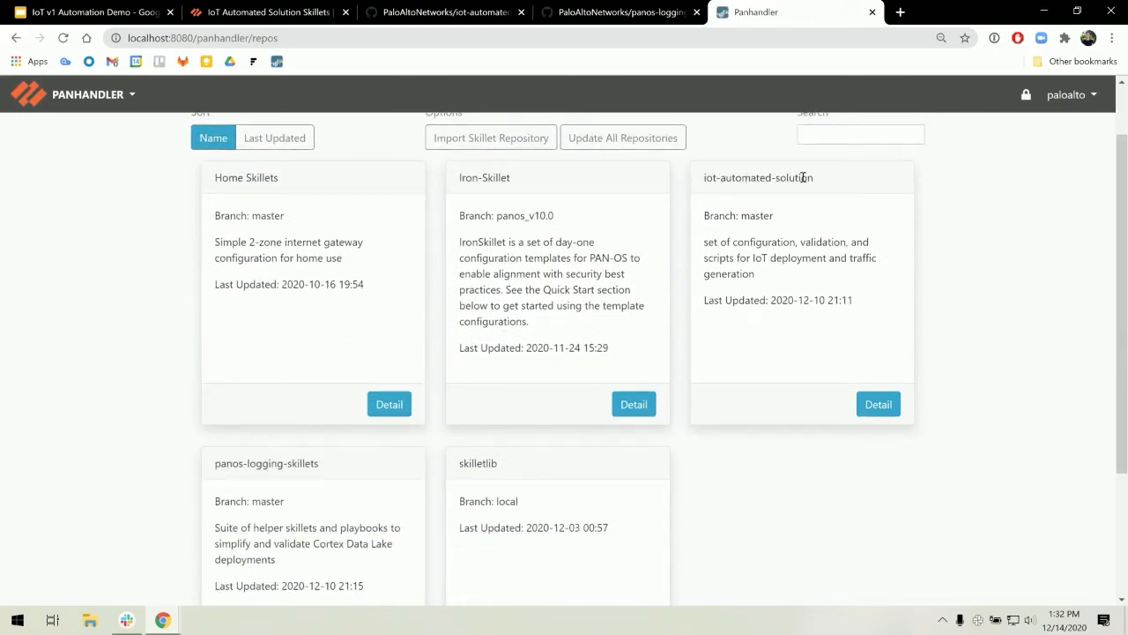
mouse_move(314, 482)
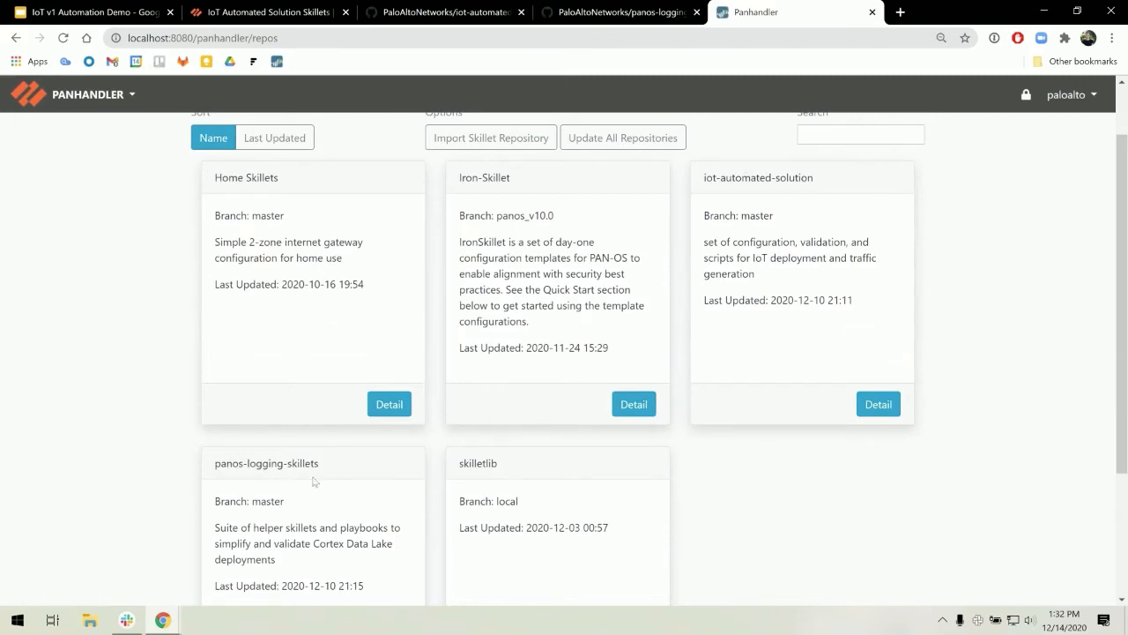
mouse_move(467, 424)
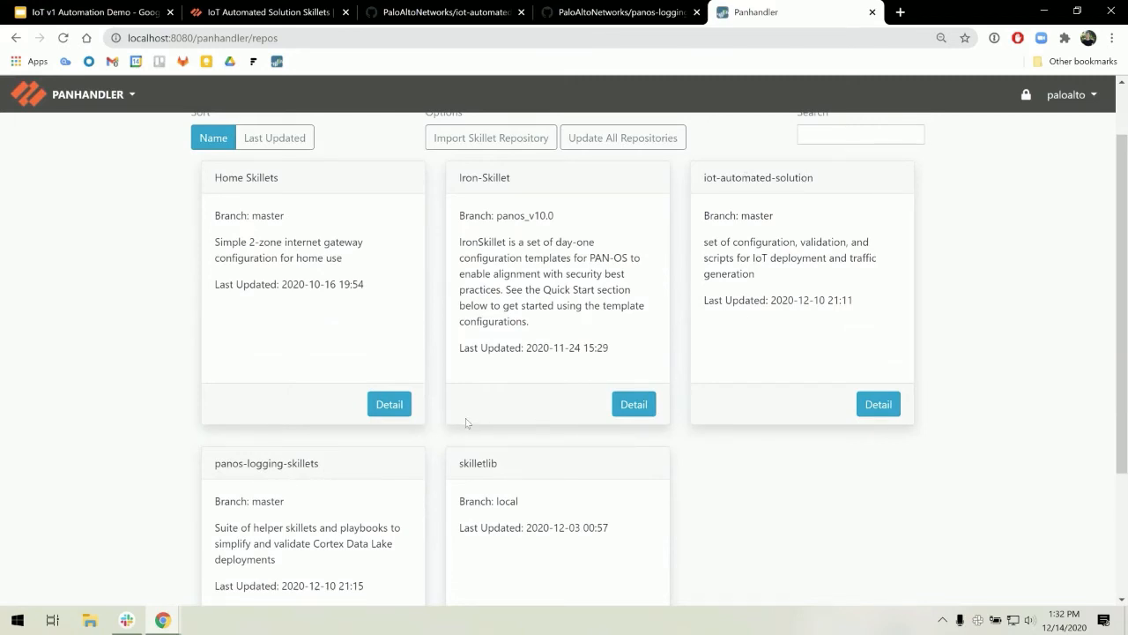
mouse_move(600, 368)
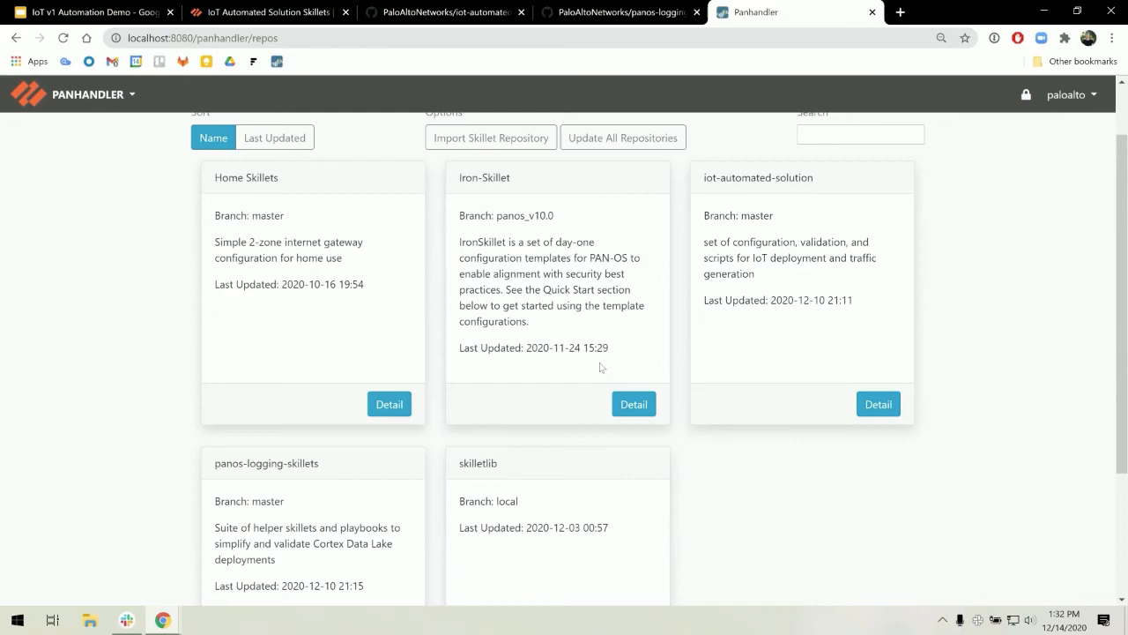
mouse_move(298, 402)
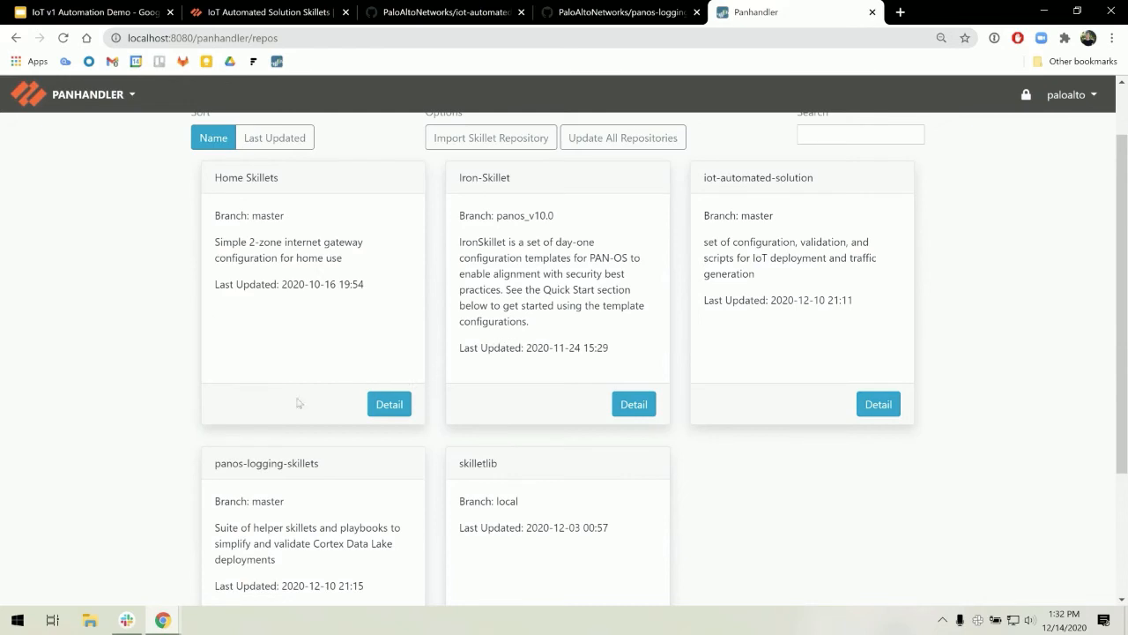
mouse_move(97, 139)
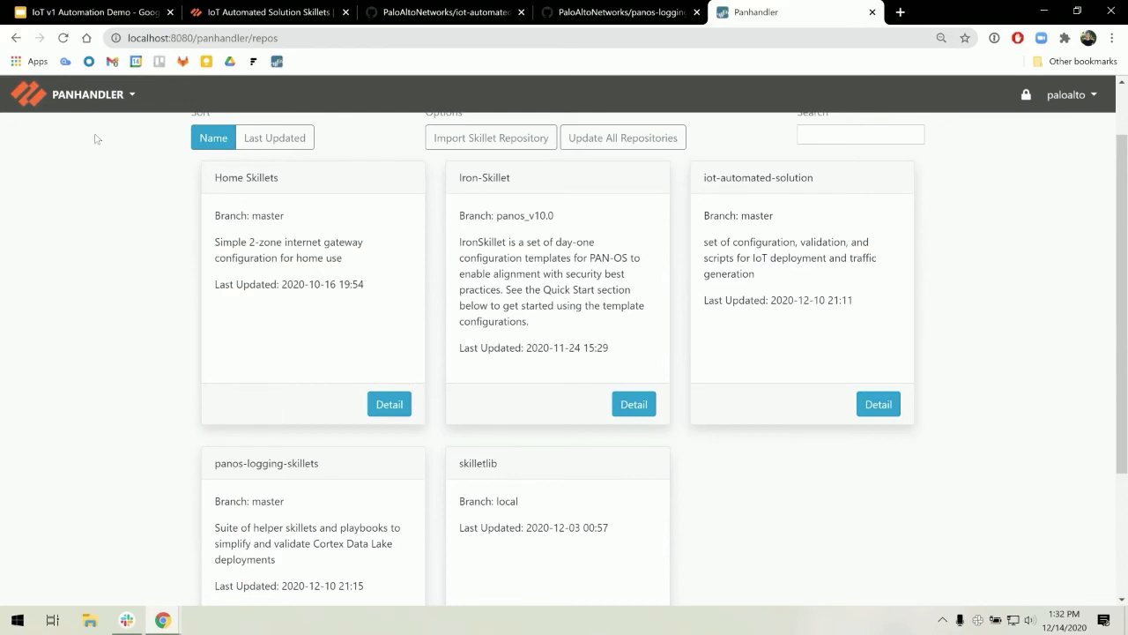
mouse_move(92, 95)
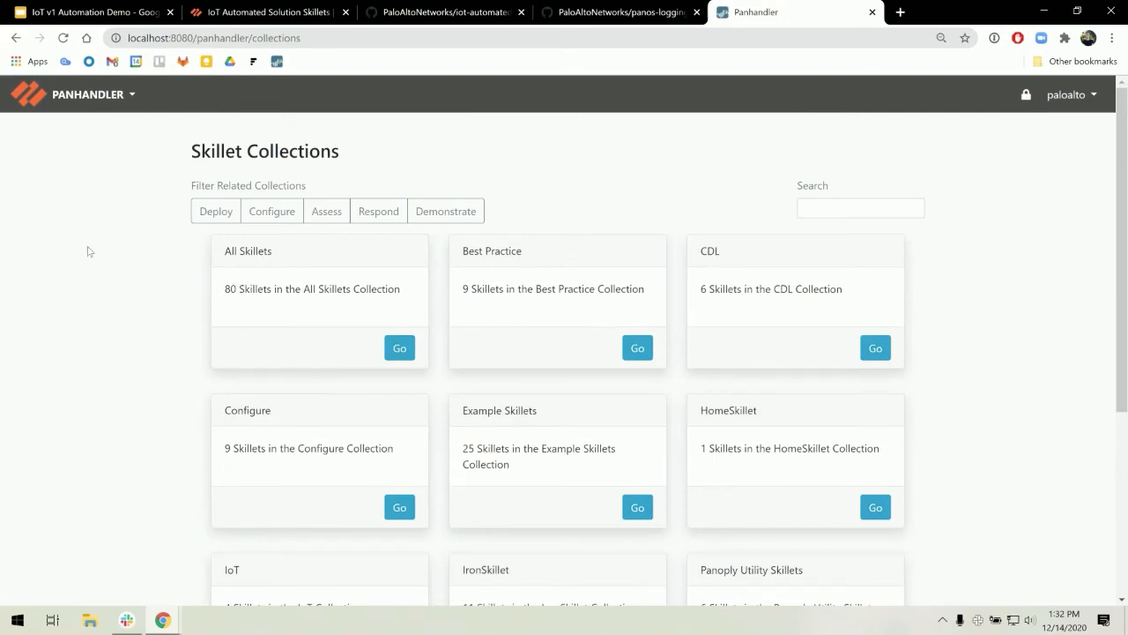
- Enter the IoT collection from the Skillet Collections cards
scroll(down, 3)
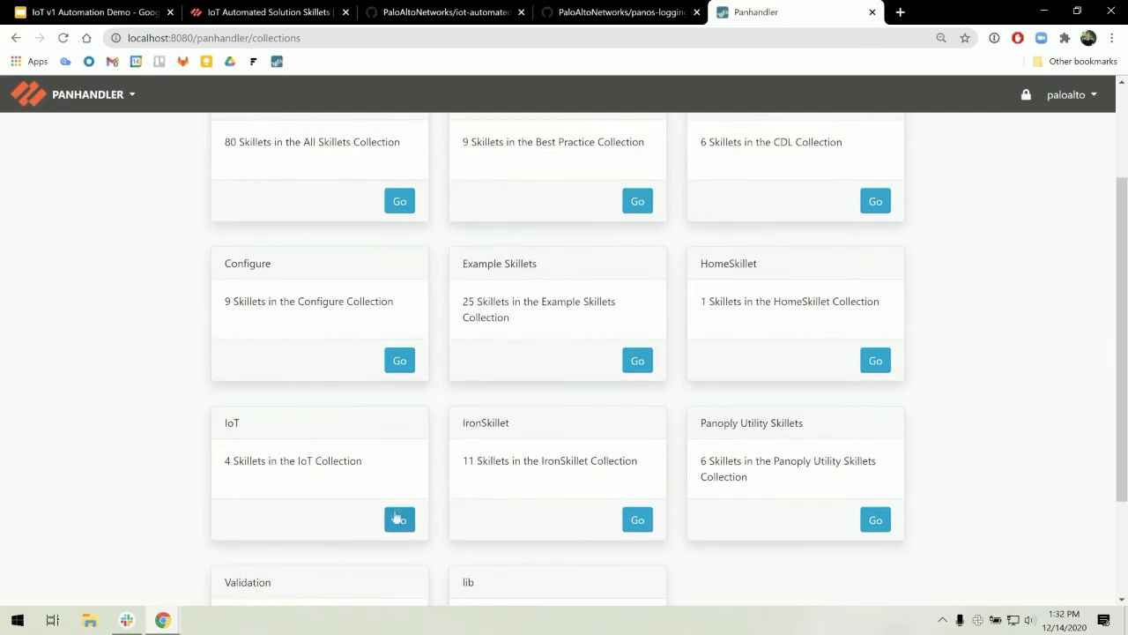
click(399, 518)
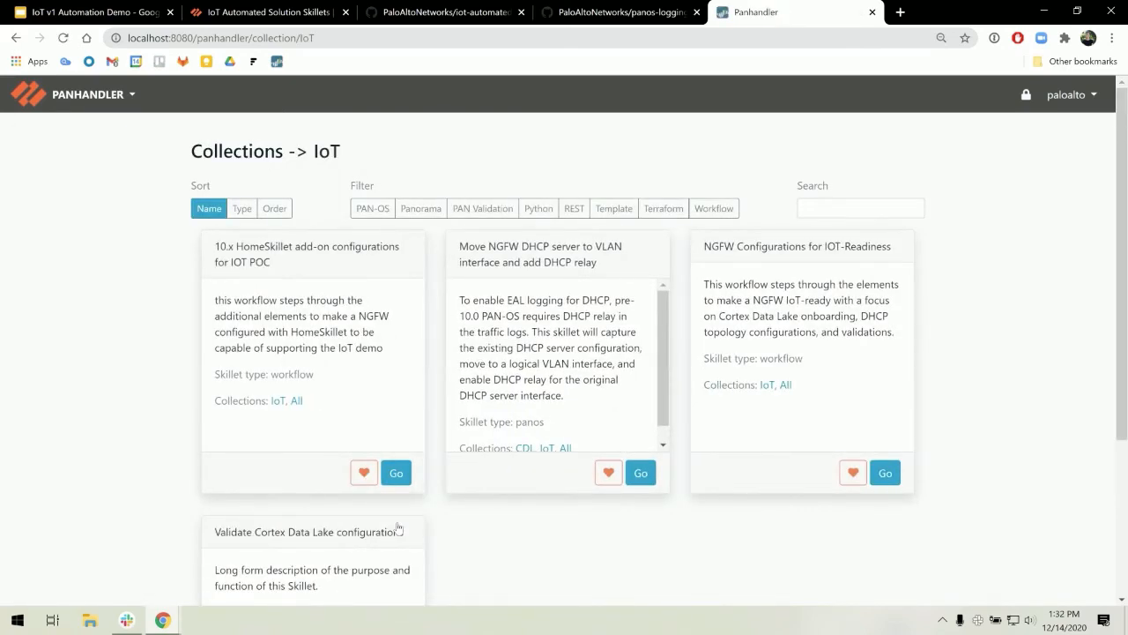
mouse_move(501, 476)
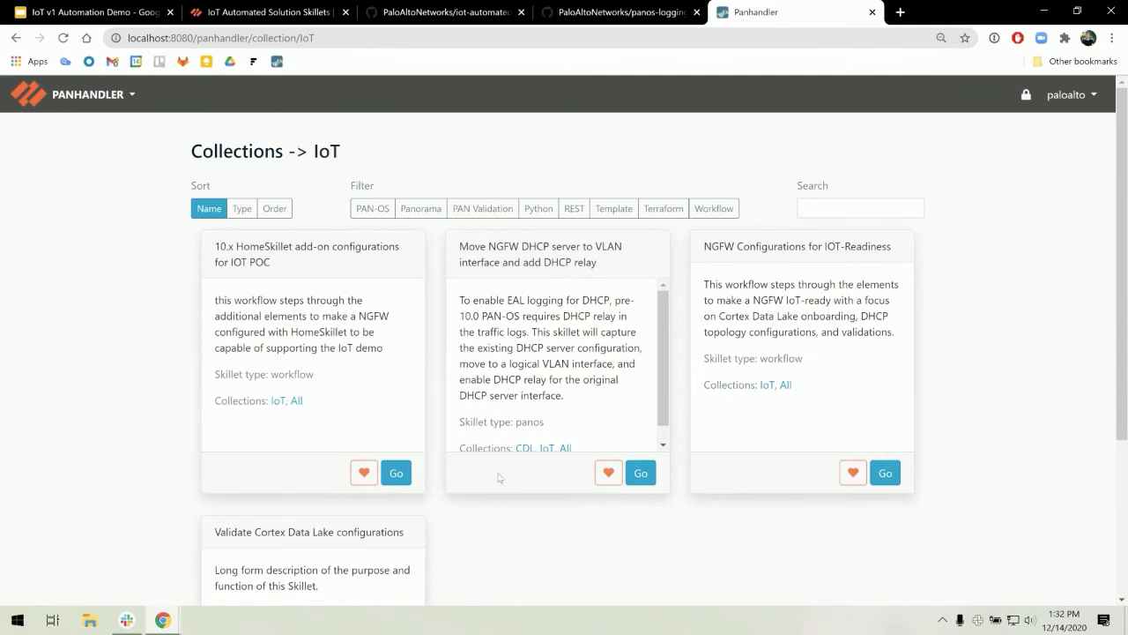
mouse_move(830, 327)
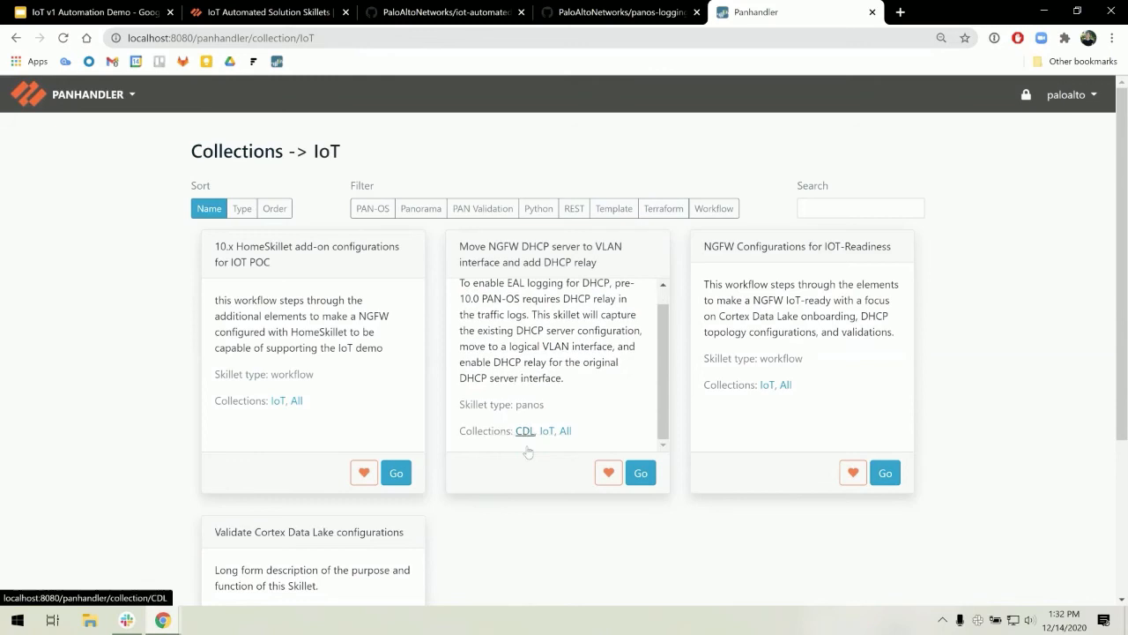
scroll(down, 3)
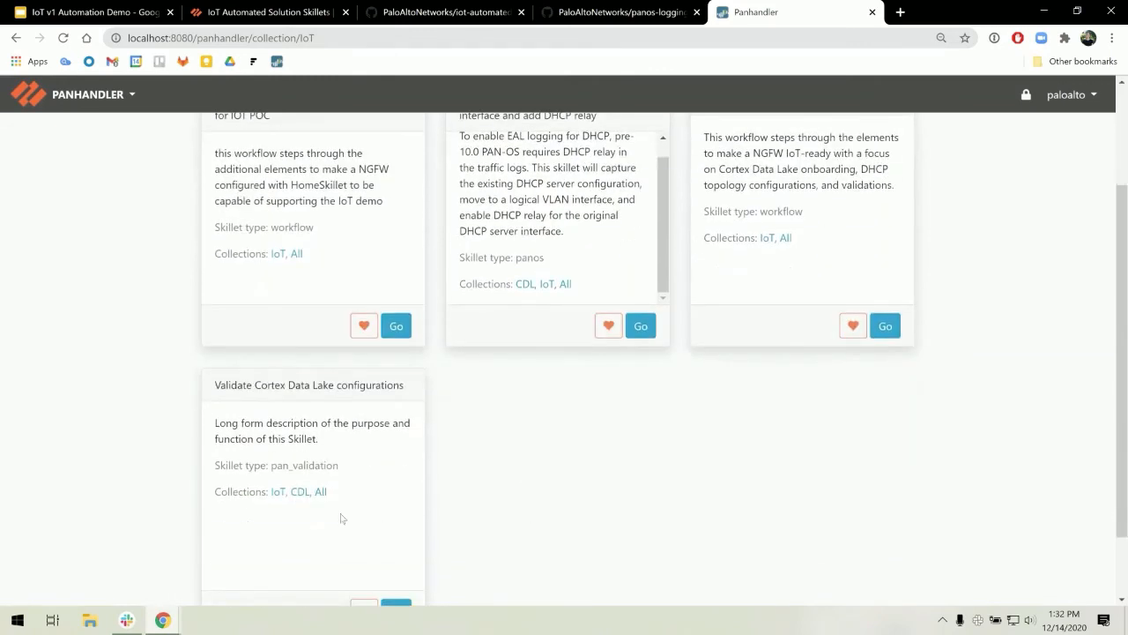
mouse_move(617, 472)
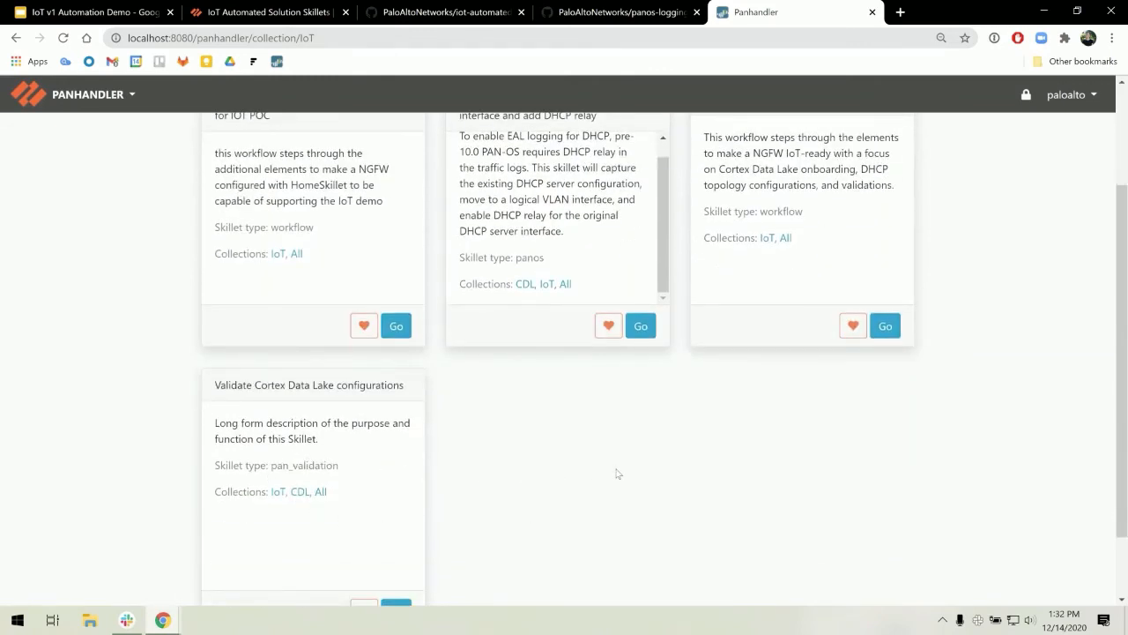
scroll(up, 3)
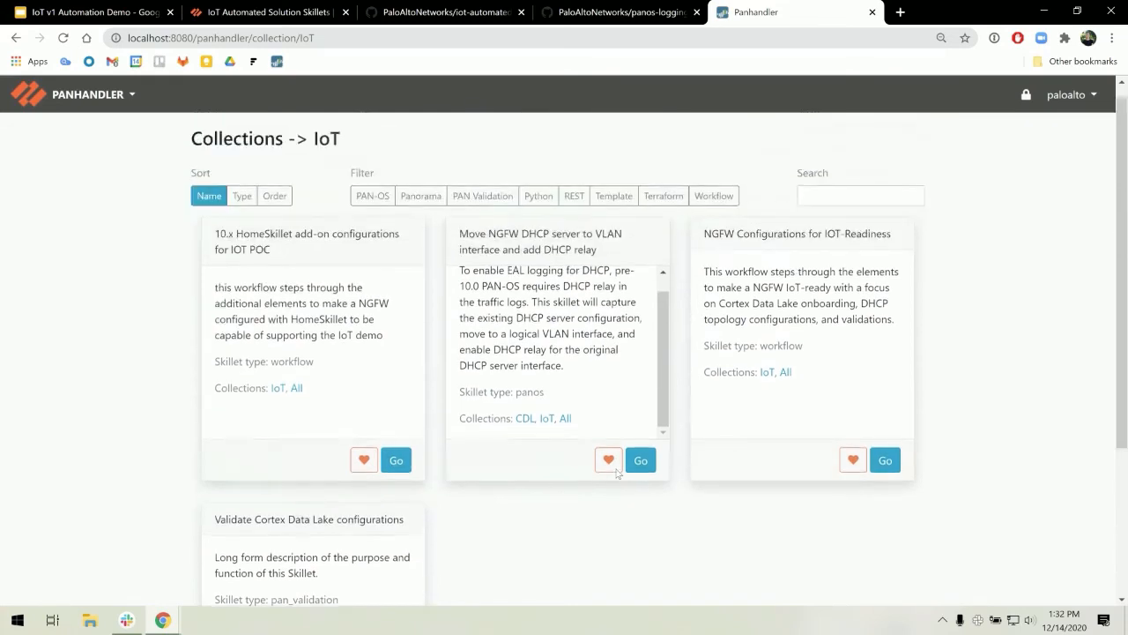
scroll(down, 3)
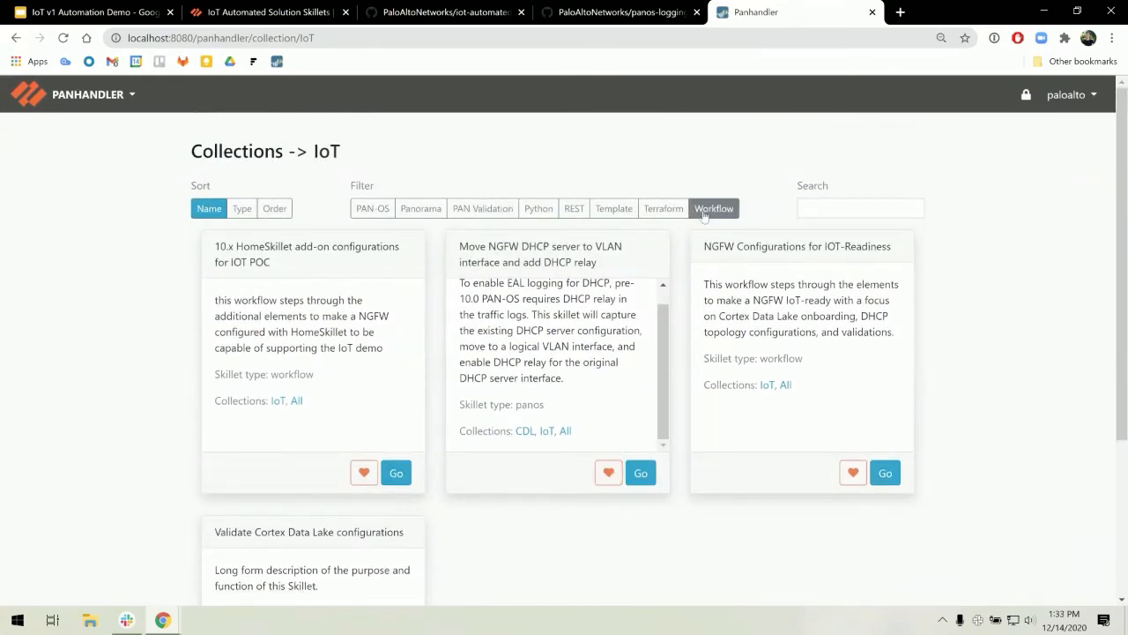
- Filter the IoT collection to workflow skillets and highlight the NGFW IOT-Readiness title
click(714, 208)
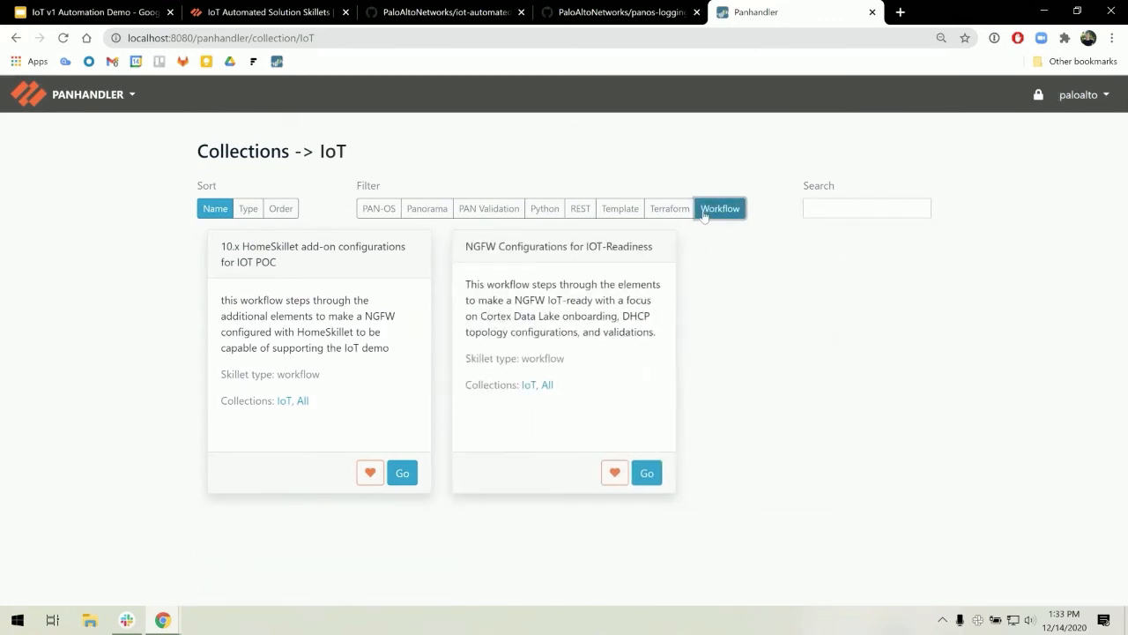
mouse_move(696, 242)
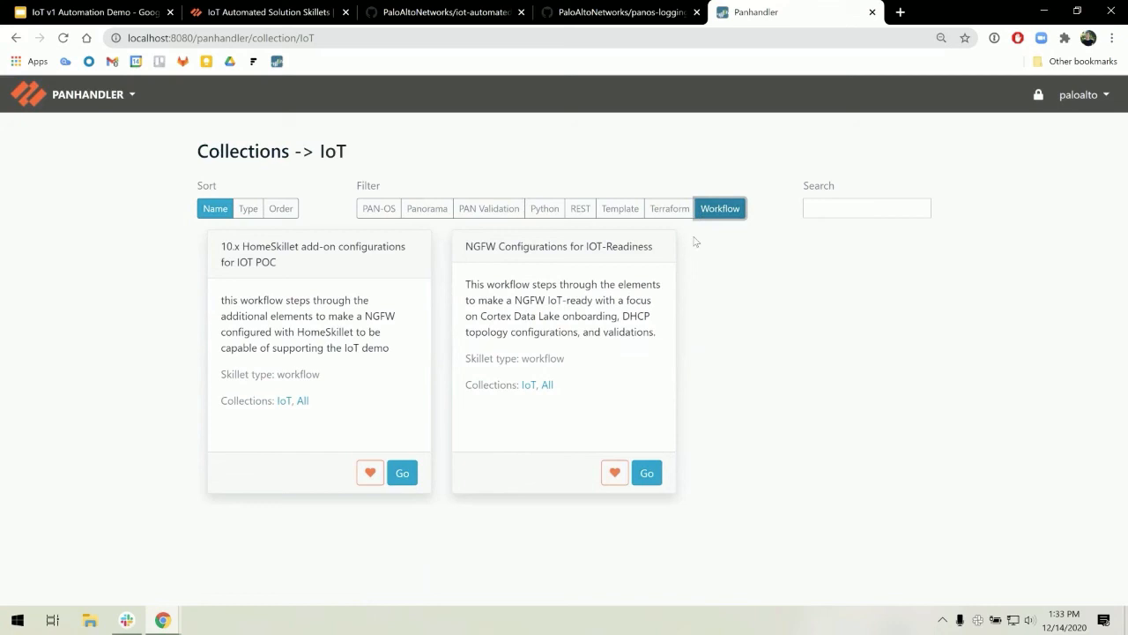
mouse_move(549, 363)
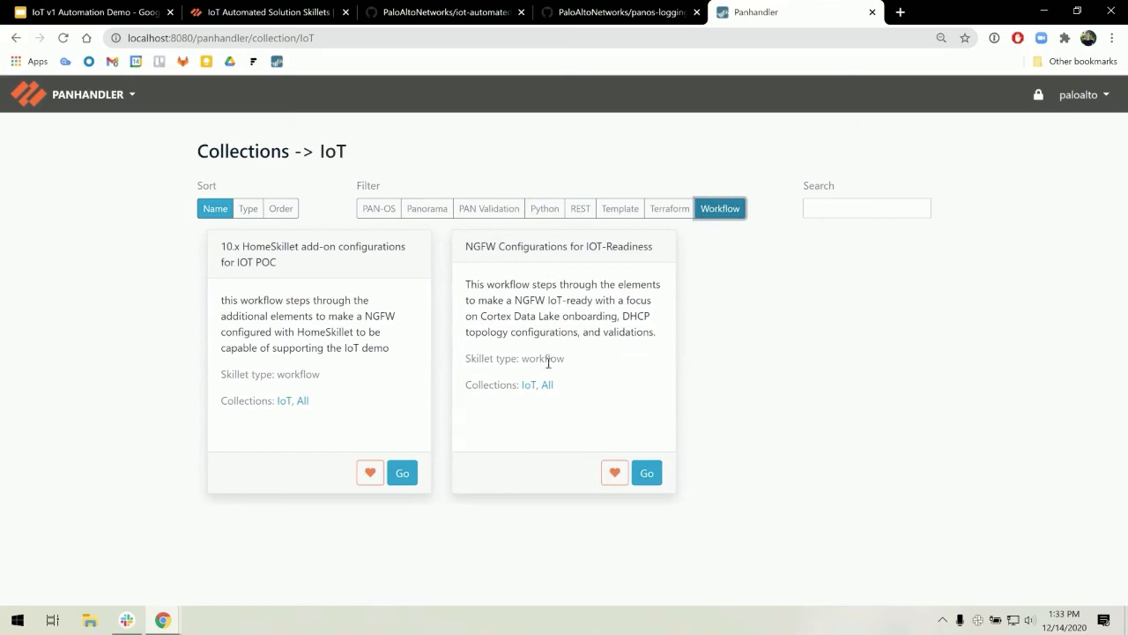
double_click(480, 247)
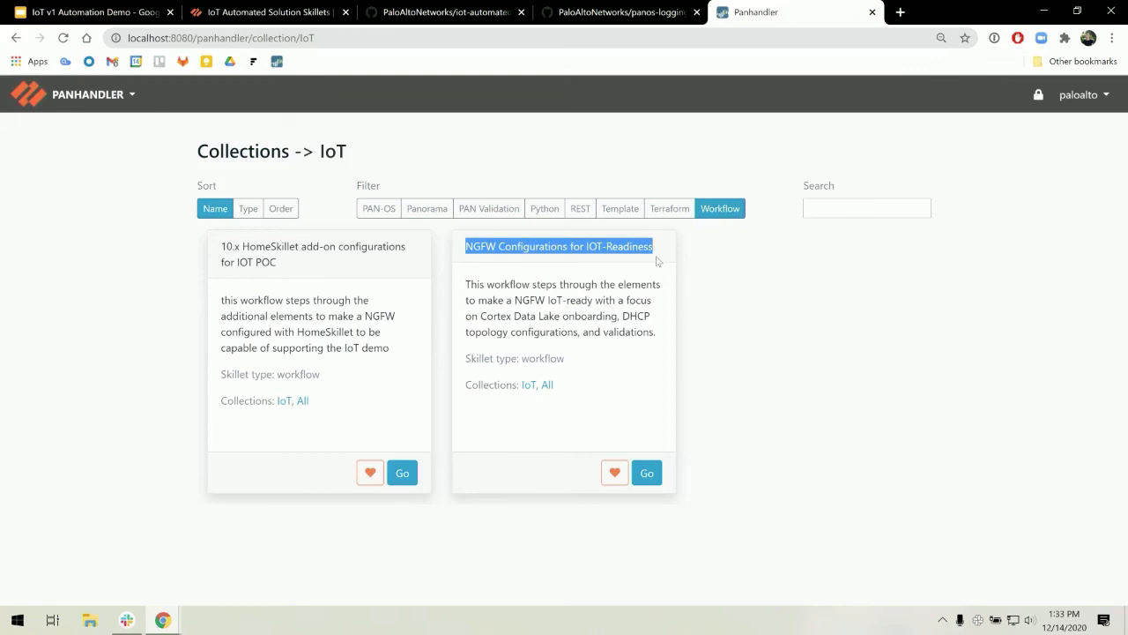
- Launch the NGFW Configurations for IOT-Readiness workflow with its pre-filled firewall credentials form
click(645, 472)
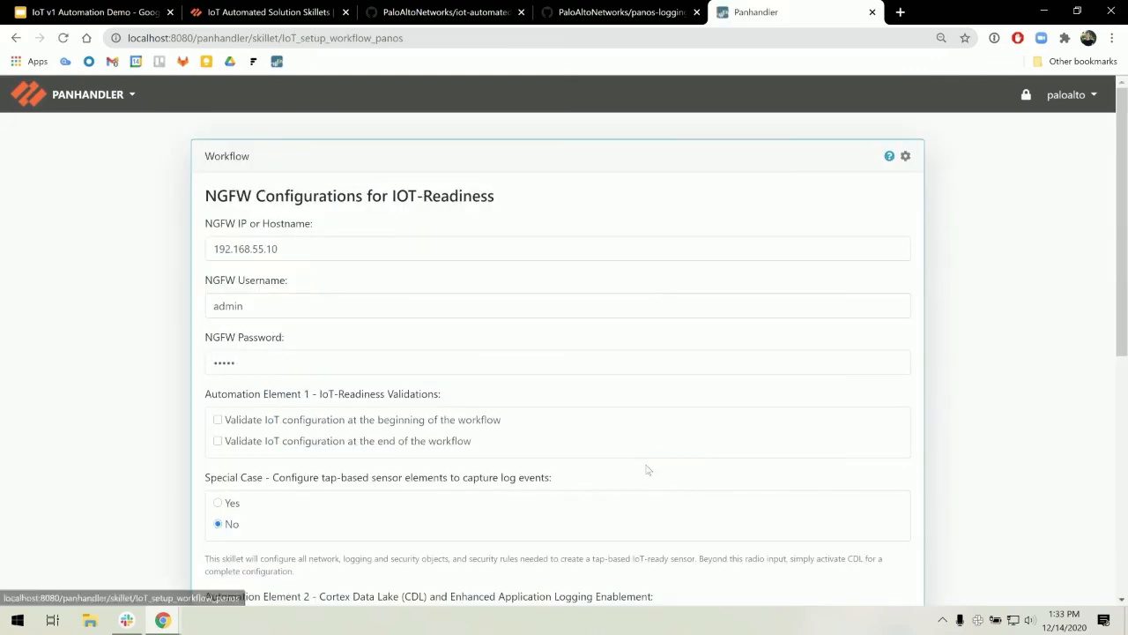
mouse_move(714, 339)
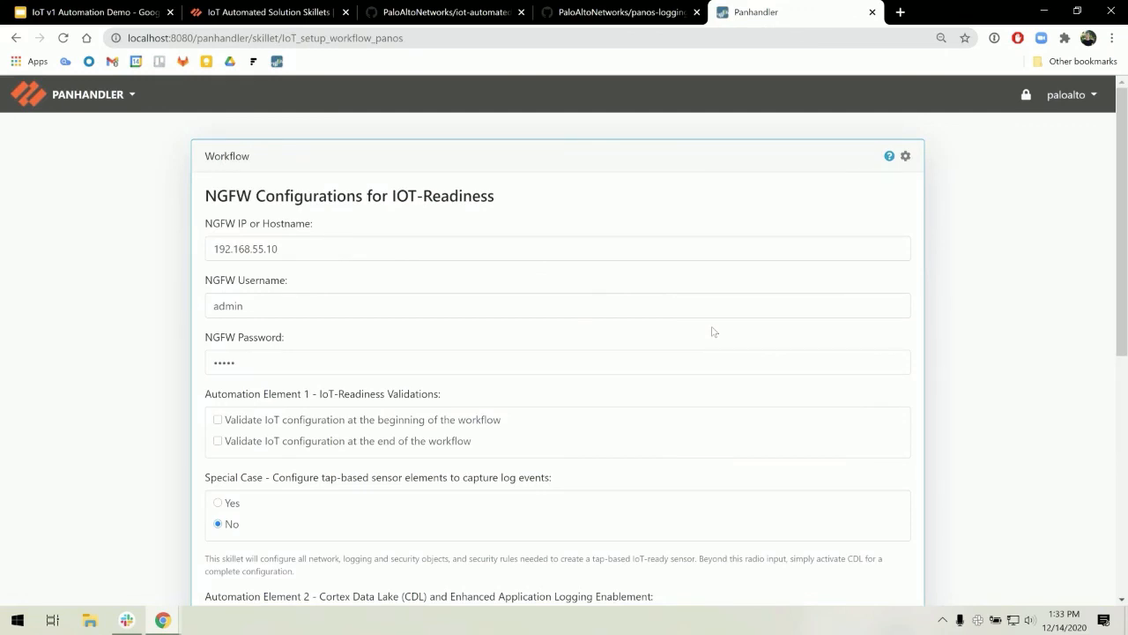
scroll(down, 3)
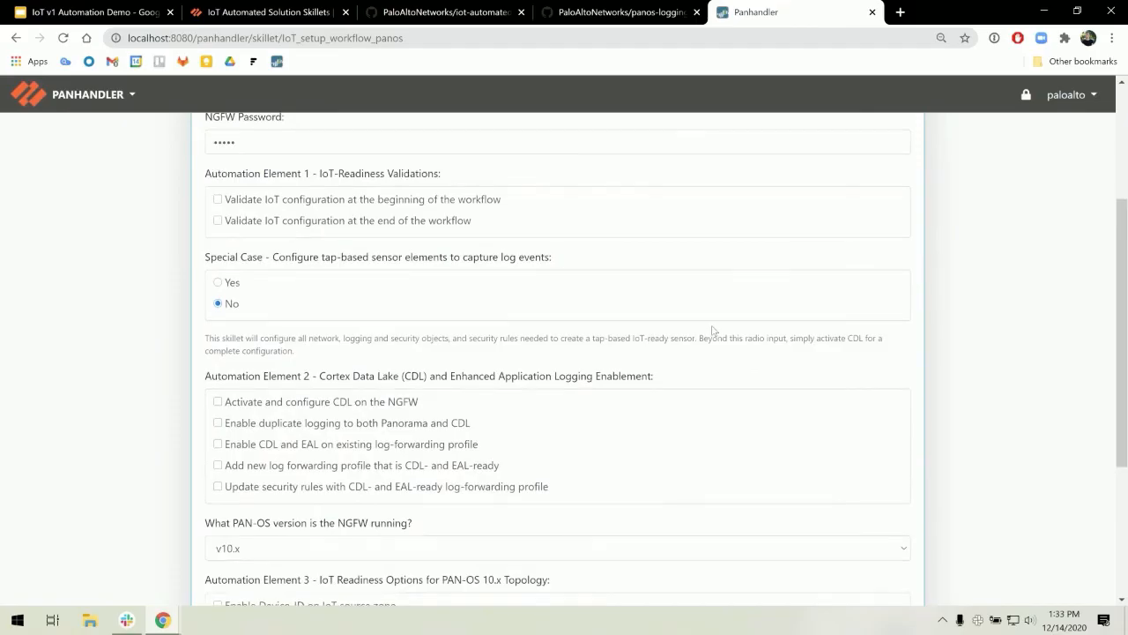